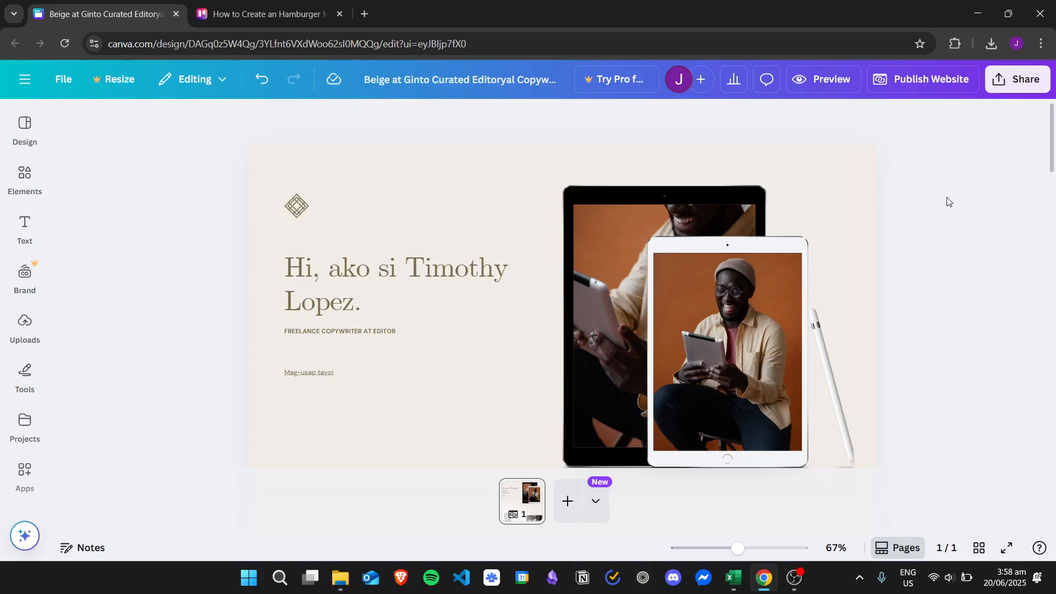
mouse_move(957, 192)
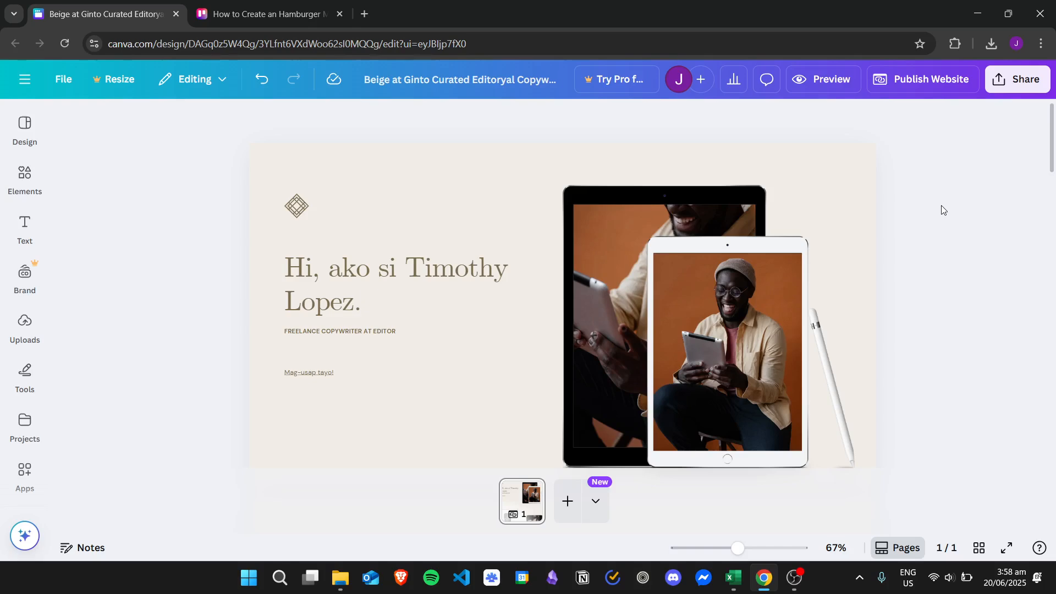
mouse_move(1003, 147)
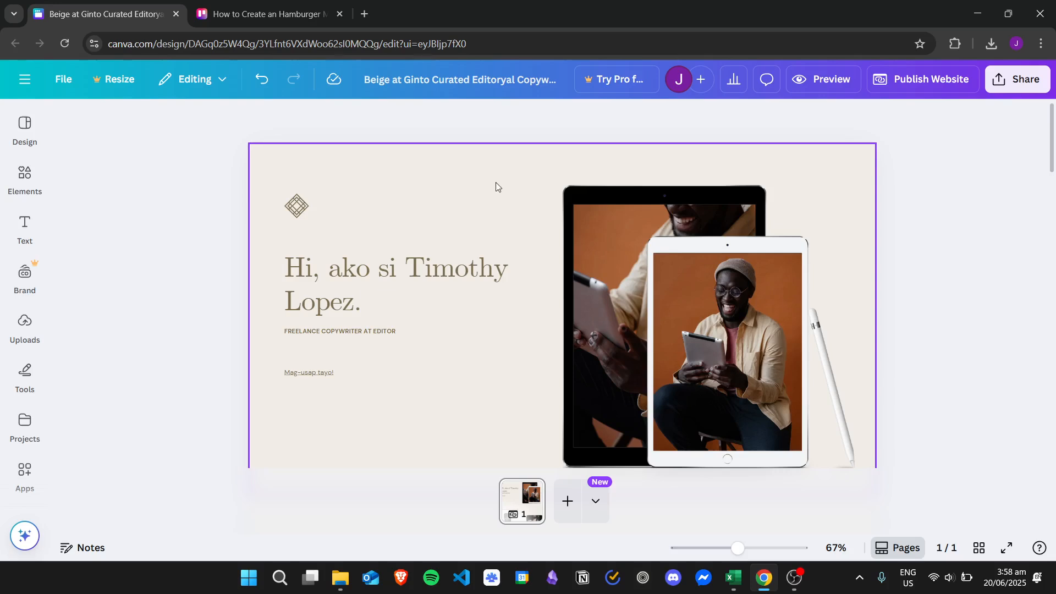
mouse_move(502, 177)
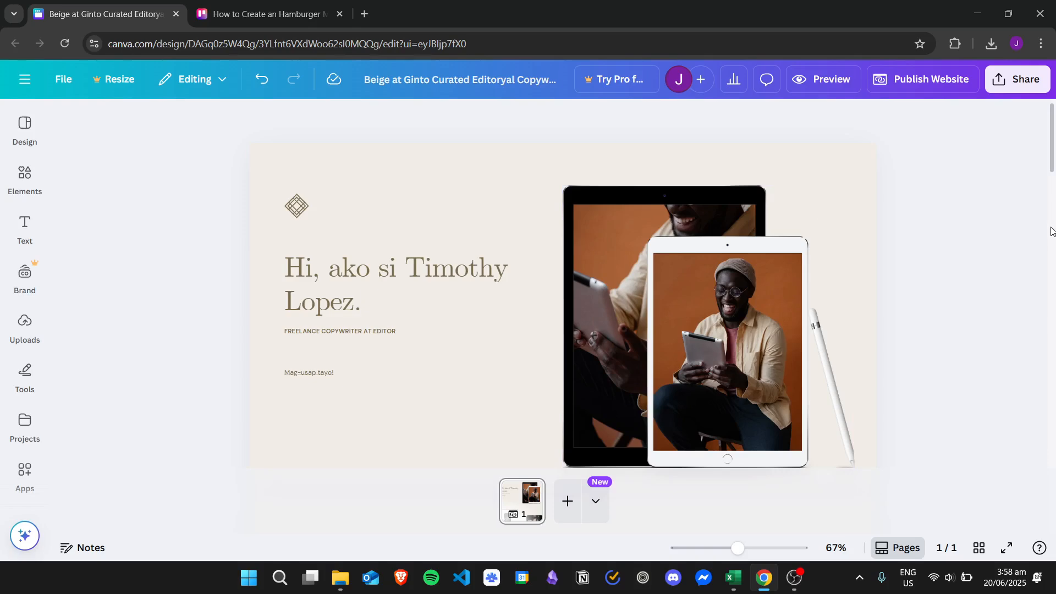
mouse_move(1012, 214)
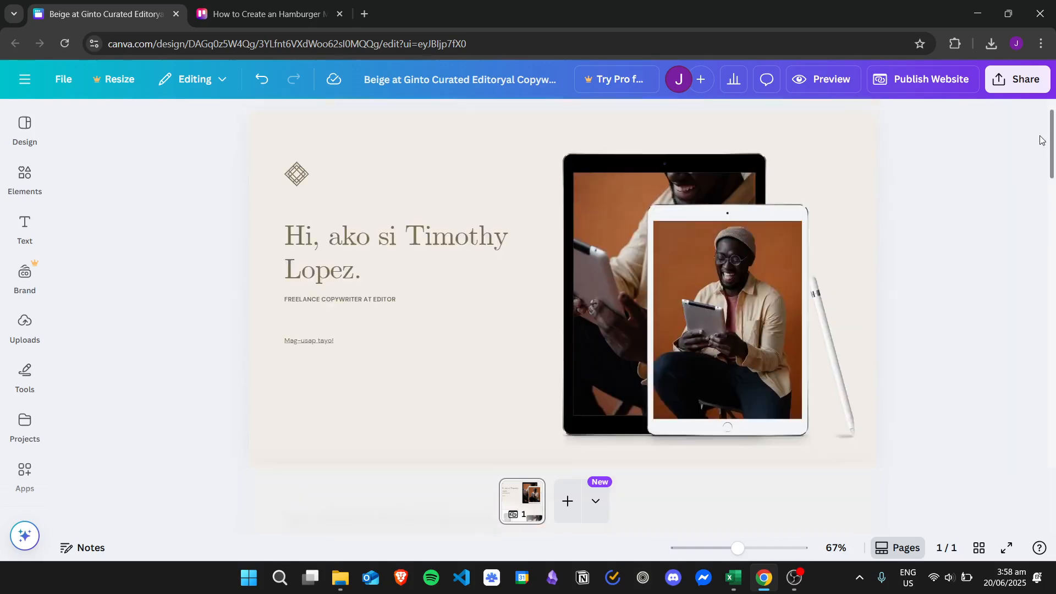
Move the device mockup images onto their own new page and reposition them.
scroll(down, 3)
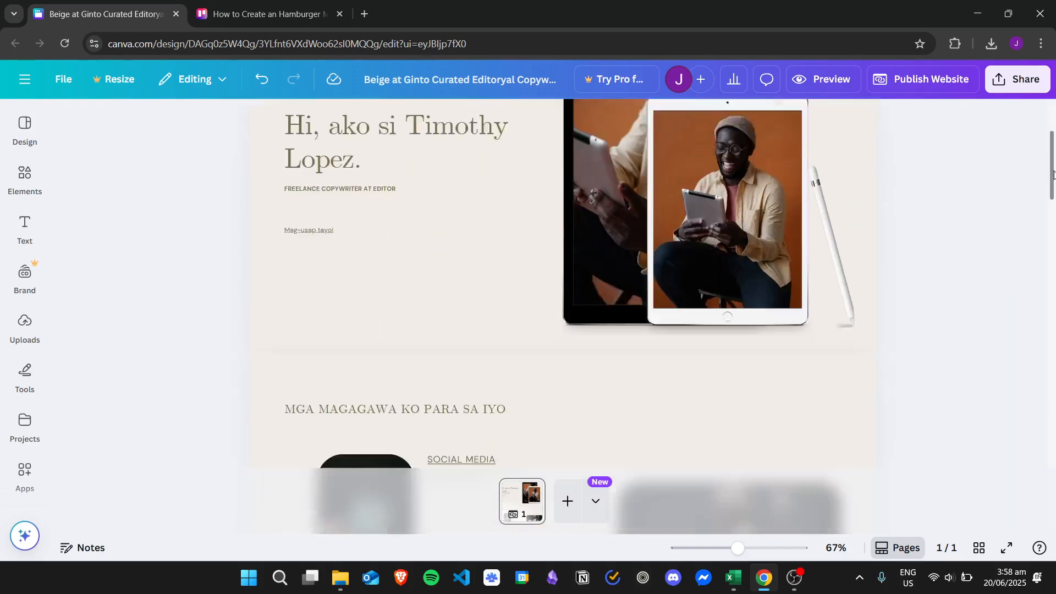
scroll(down, 3)
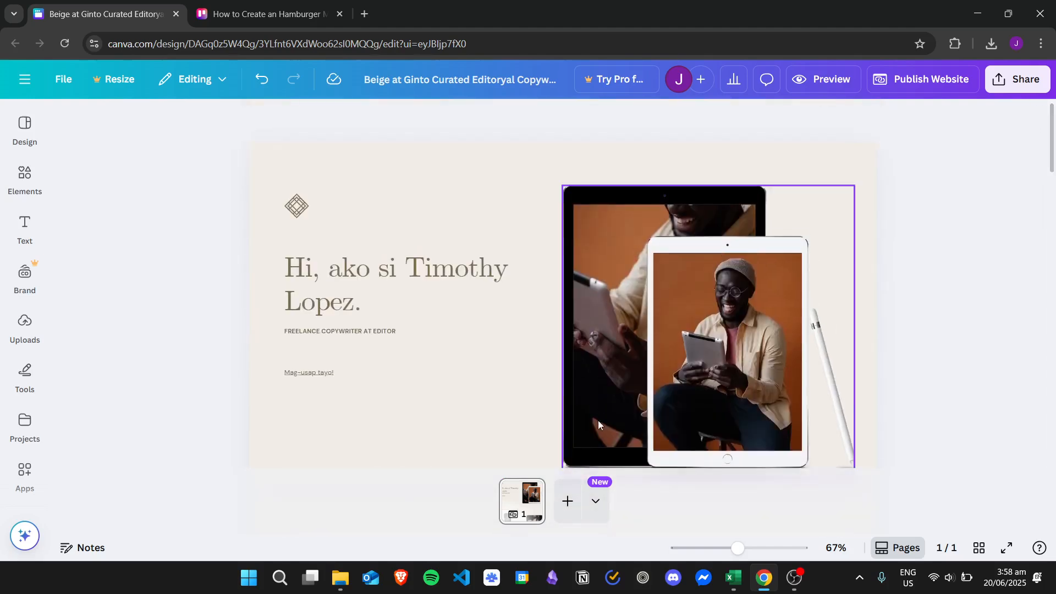
click(567, 501)
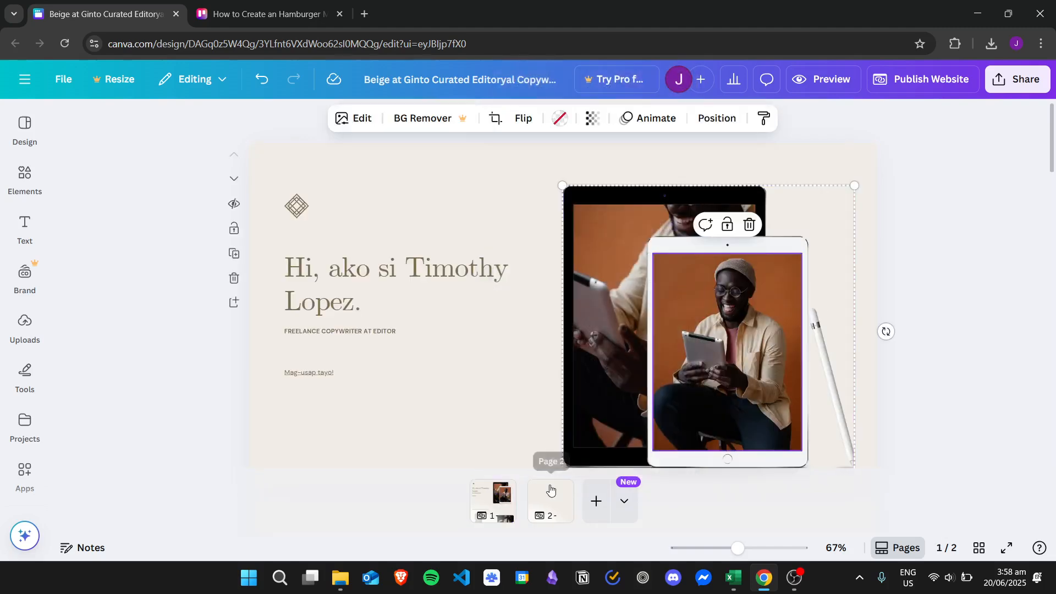
right_click(550, 500)
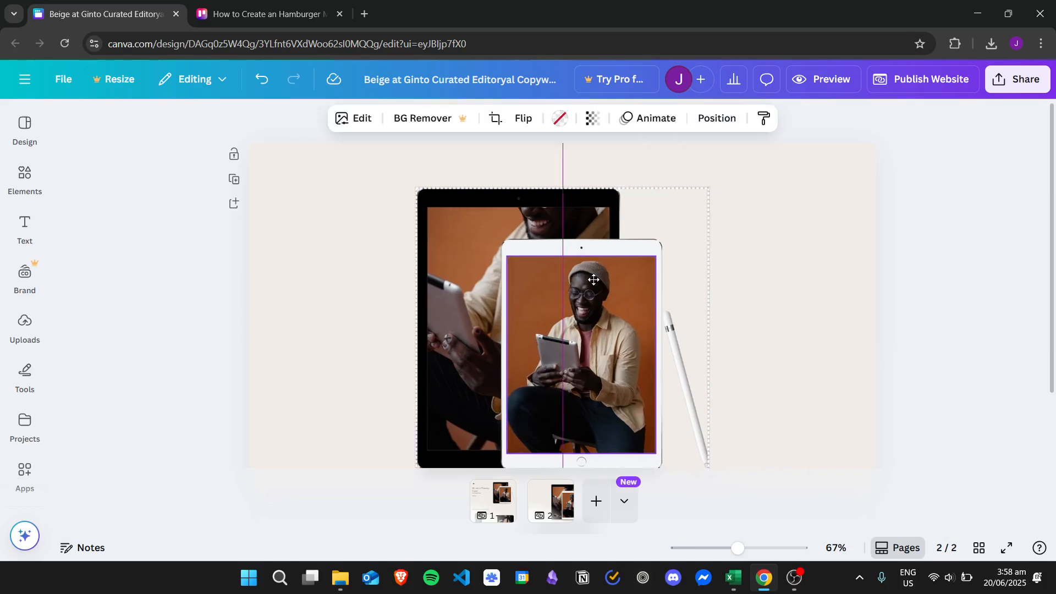
drag(594, 279, 599, 292)
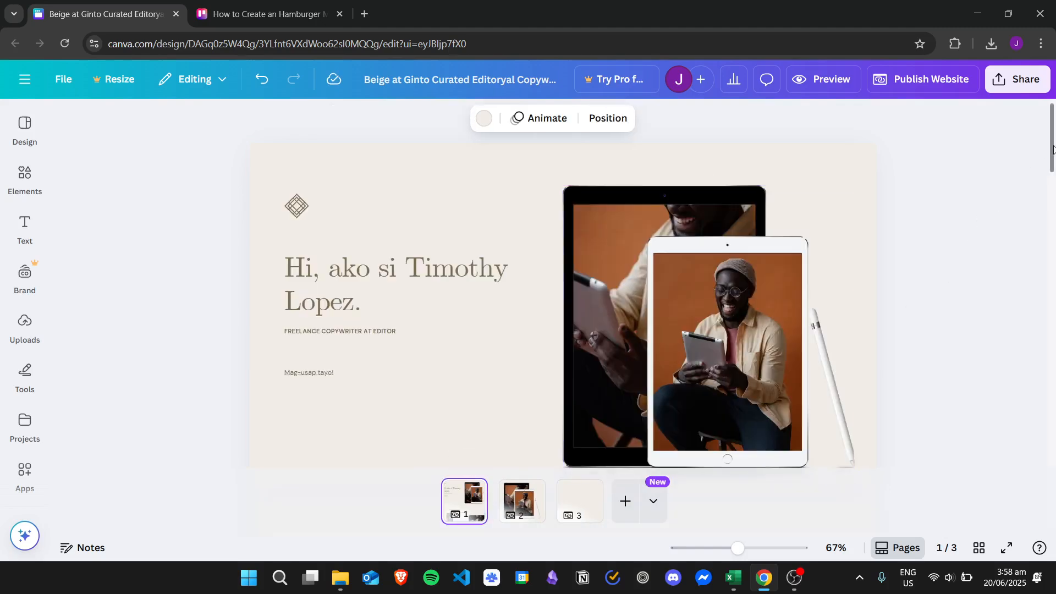
Put the phone photo and the seated-man photo each onto a new page of their own.
scroll(down, 3)
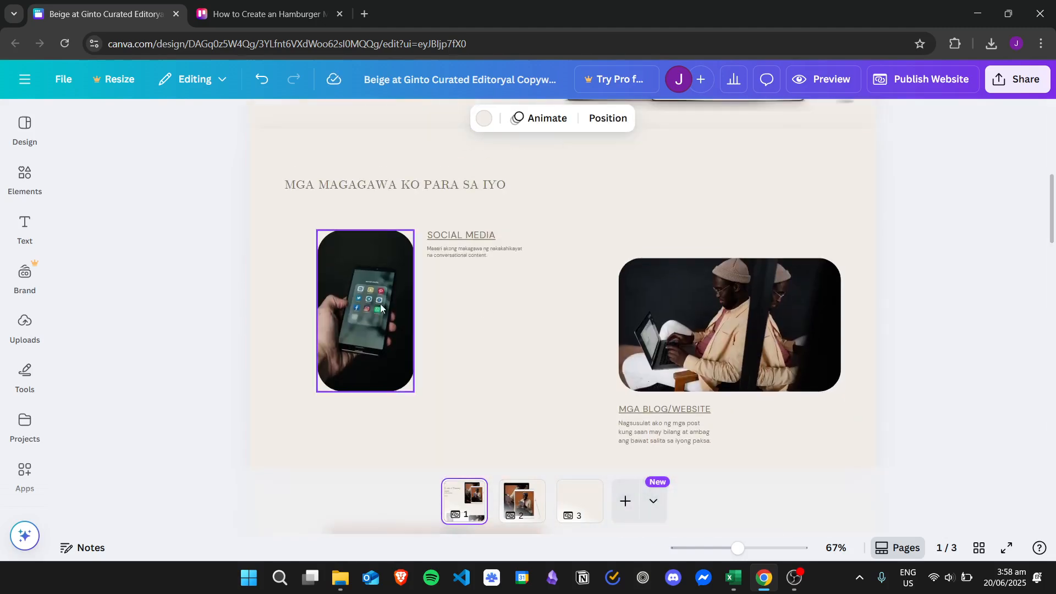
click(579, 501)
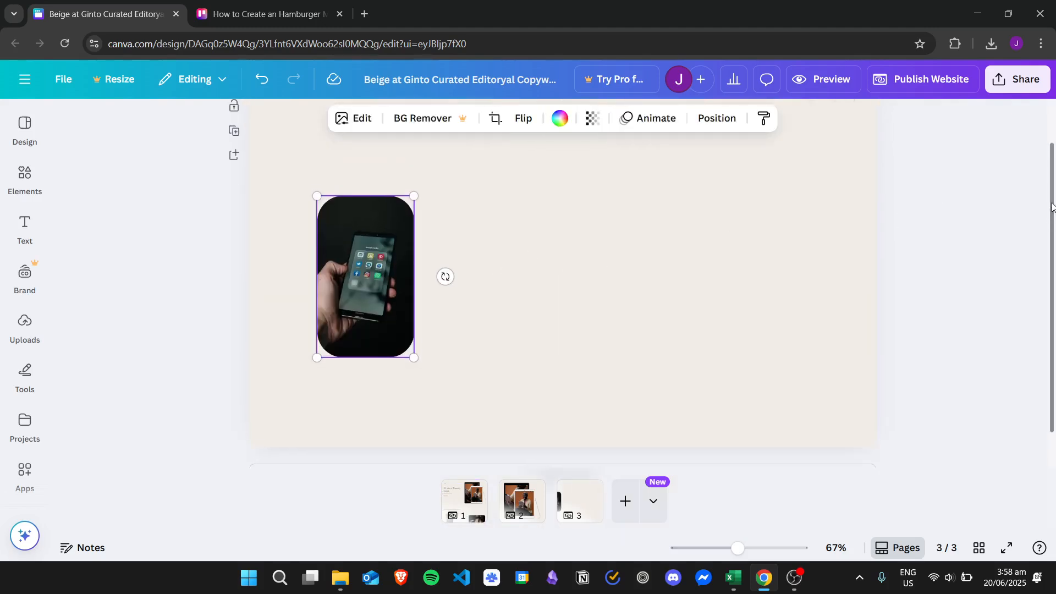
drag(364, 277, 562, 279)
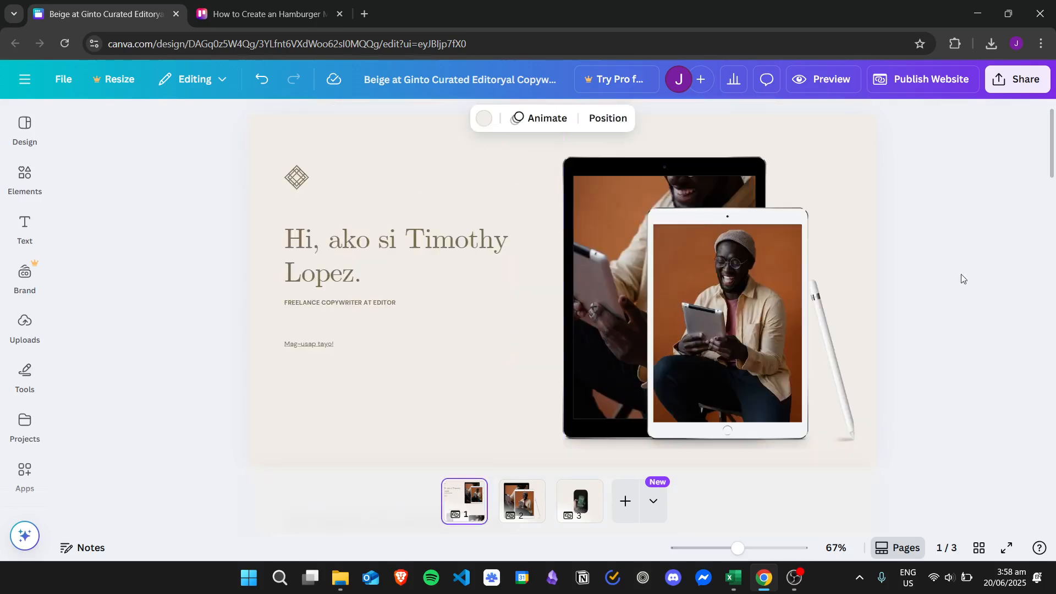
scroll(down, 3)
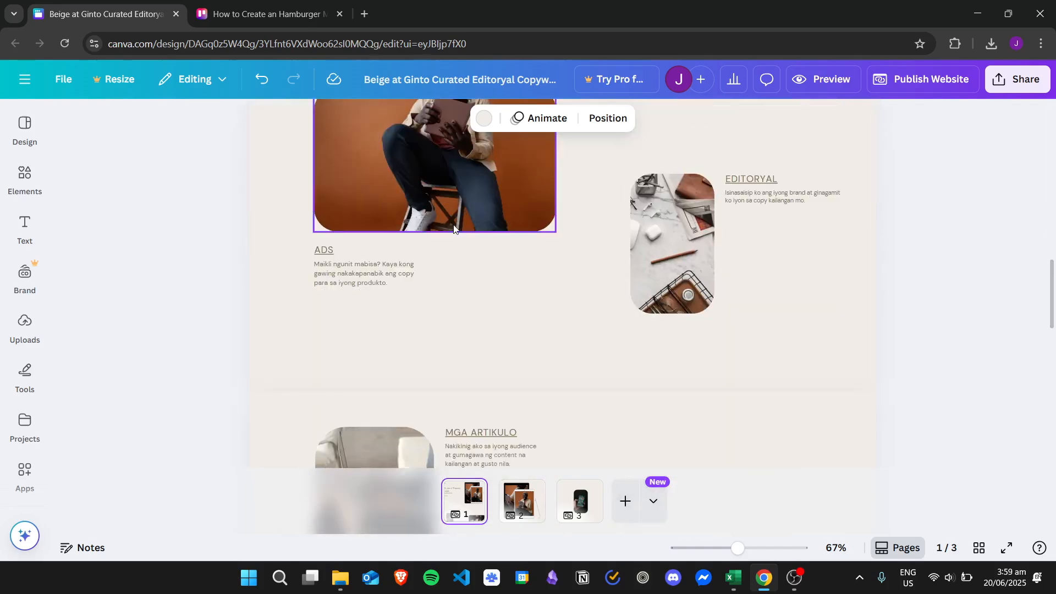
click(624, 500)
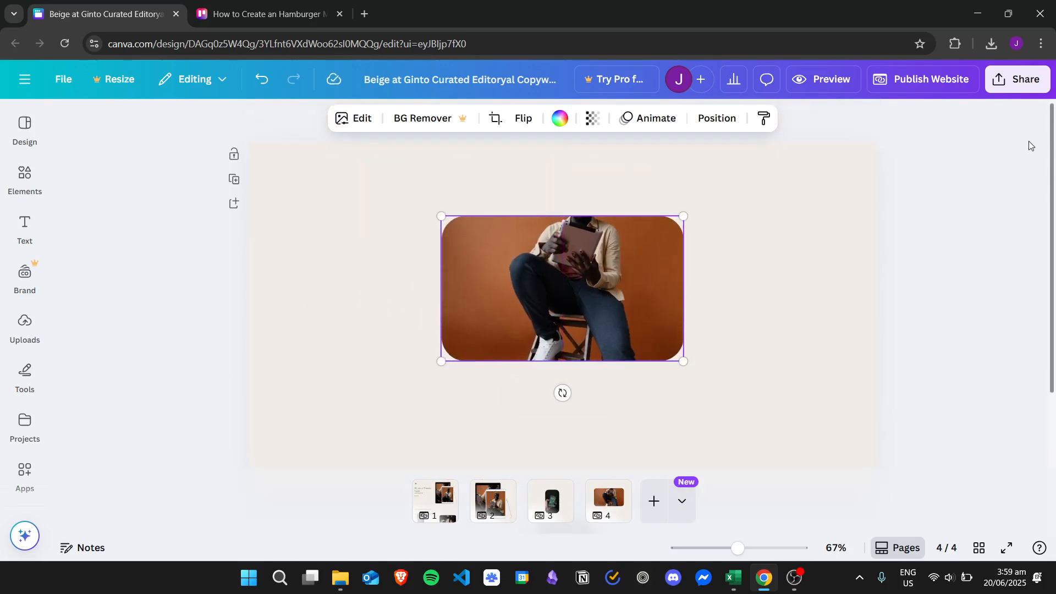
mouse_move(982, 548)
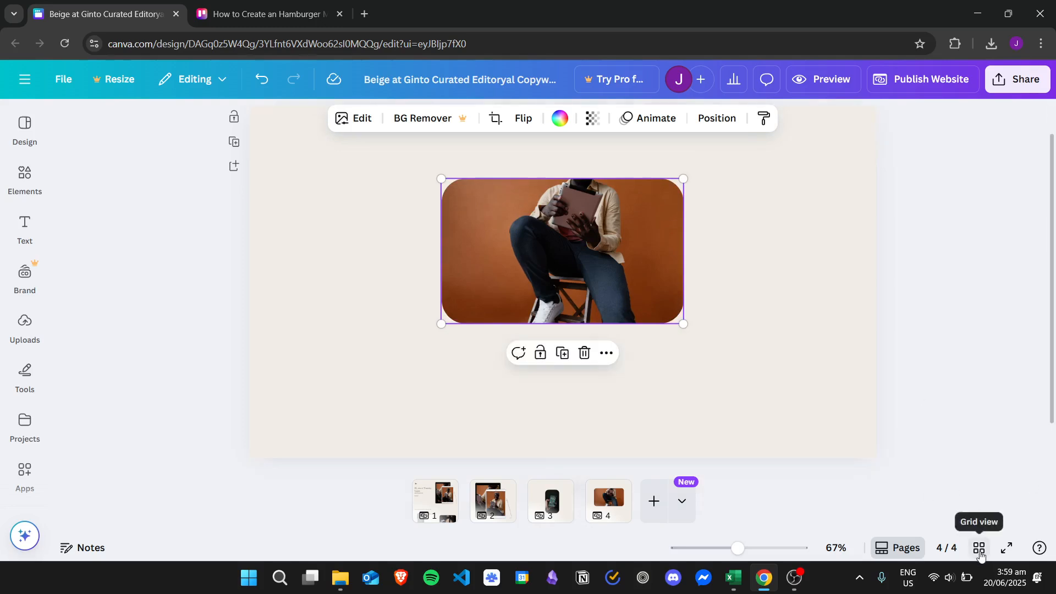
In Grid view, title the four pages Home, About, More and More 2, then select Home.
click(979, 552)
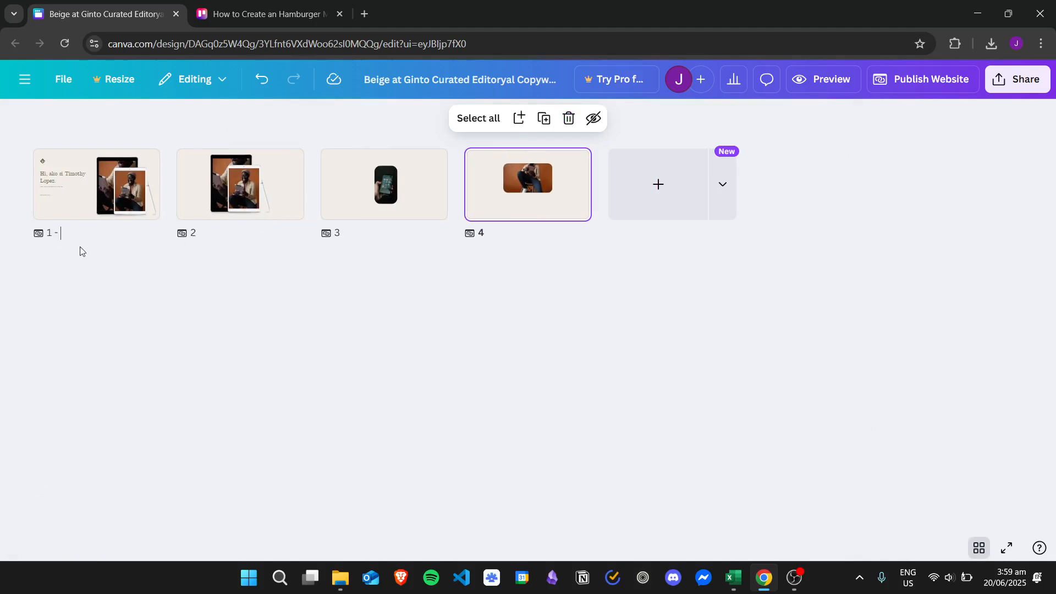
text(Hom)
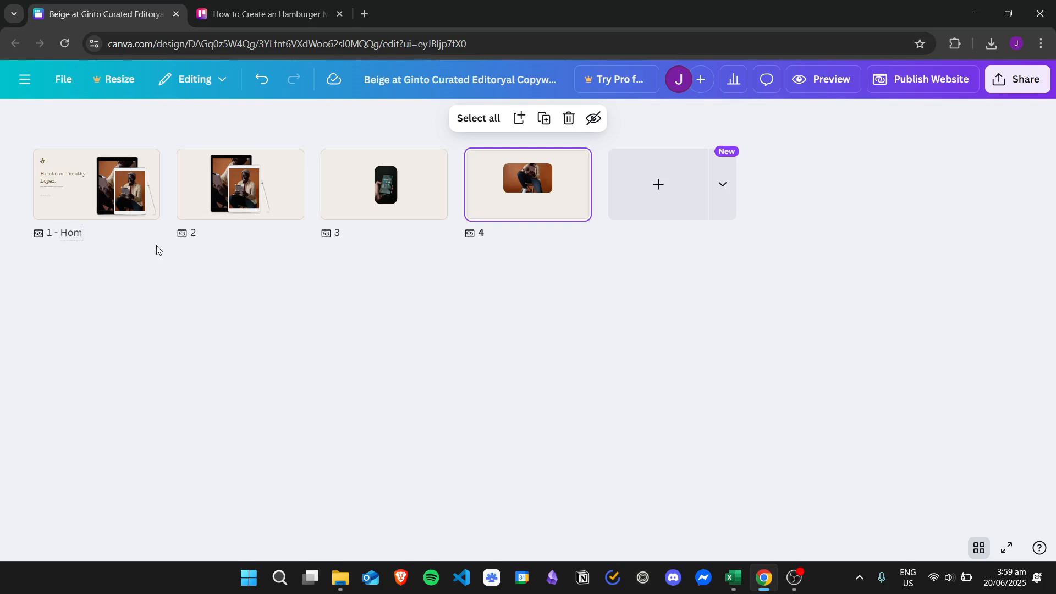
mouse_move(210, 240)
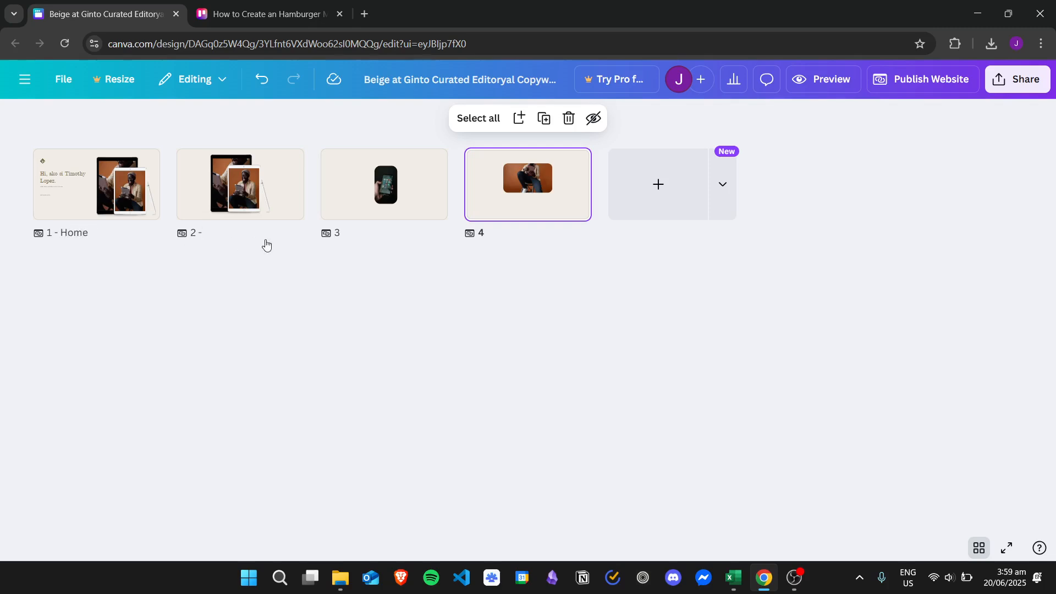
text(About)
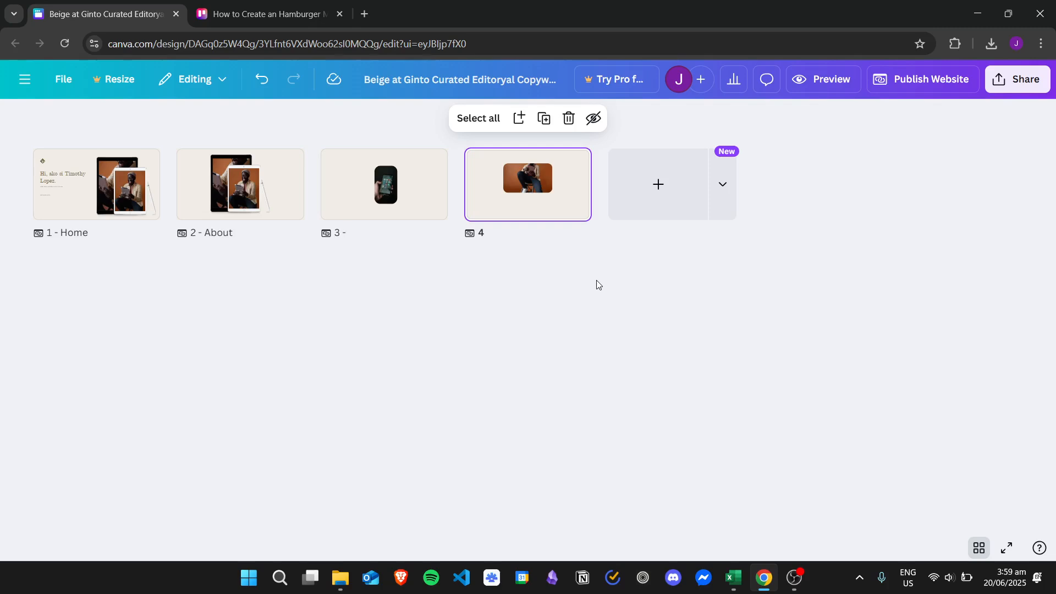
text(More)
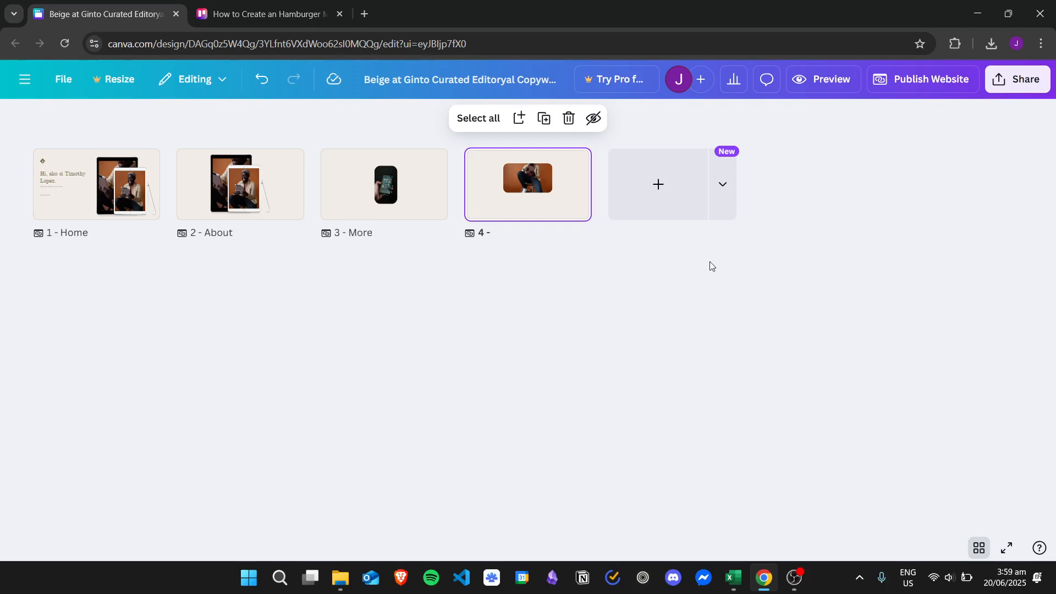
text(Moe)
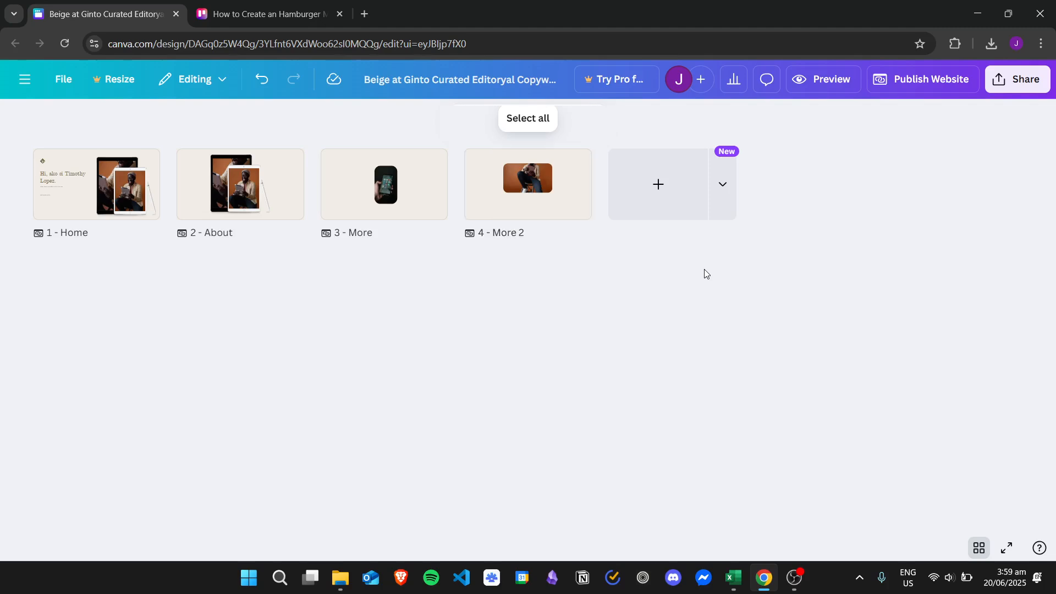
click(96, 184)
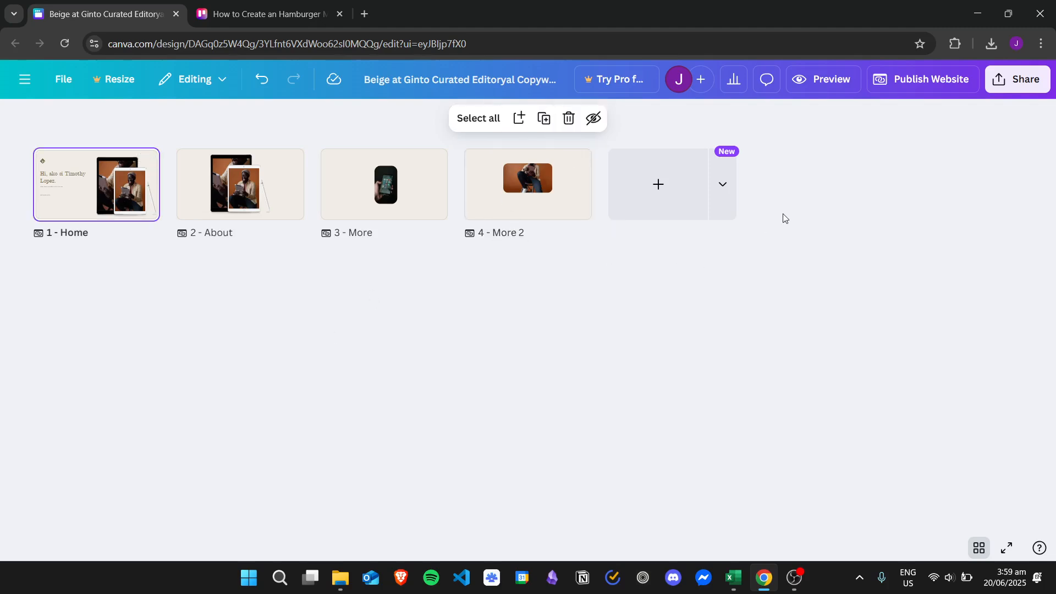
click(822, 79)
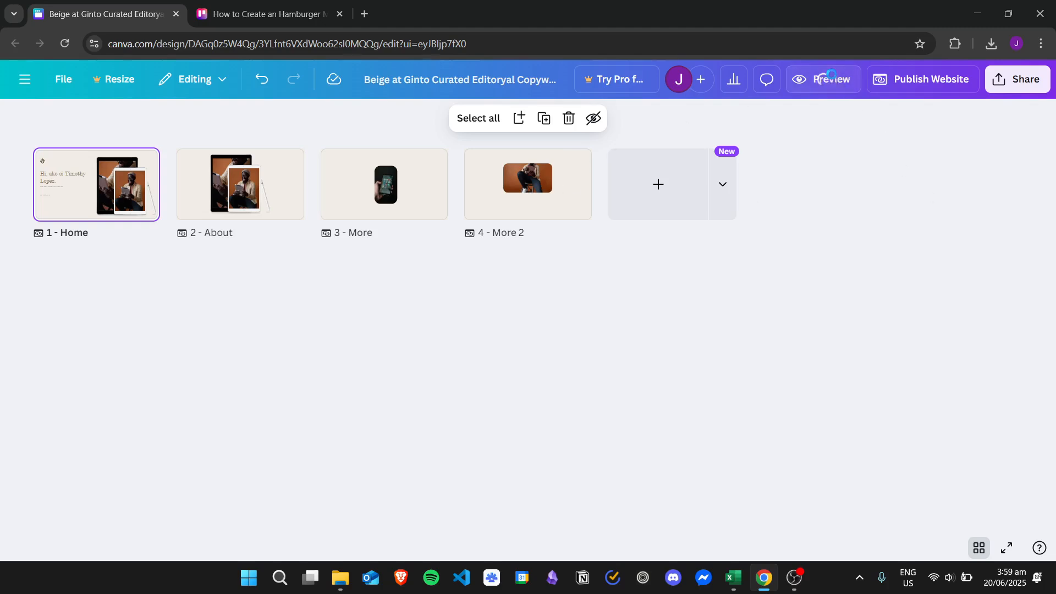
Preview the design as a website and toggle the built-in navigation menu off and back on.
click(831, 79)
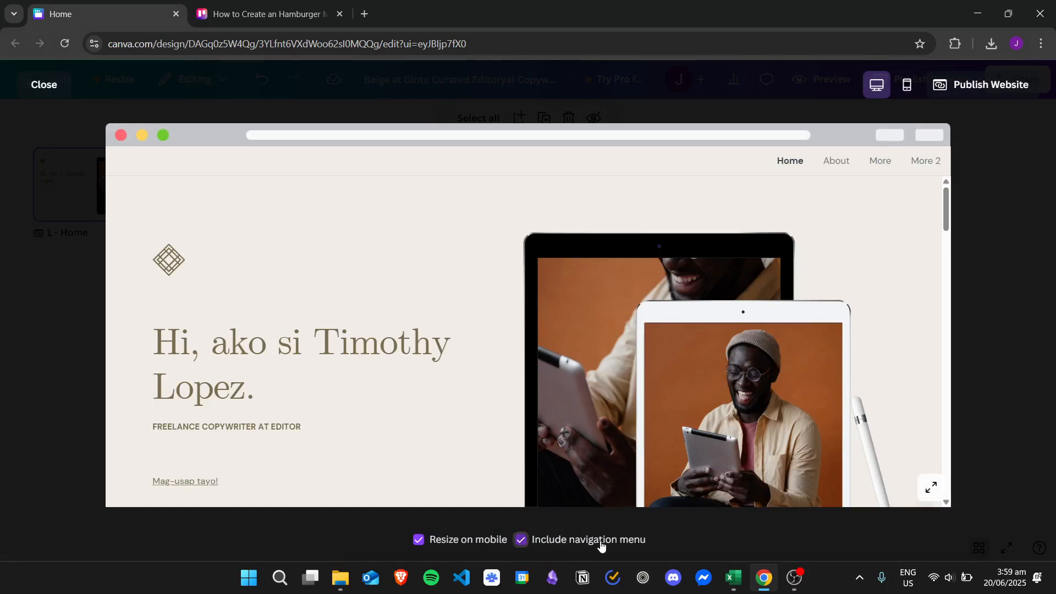
click(520, 540)
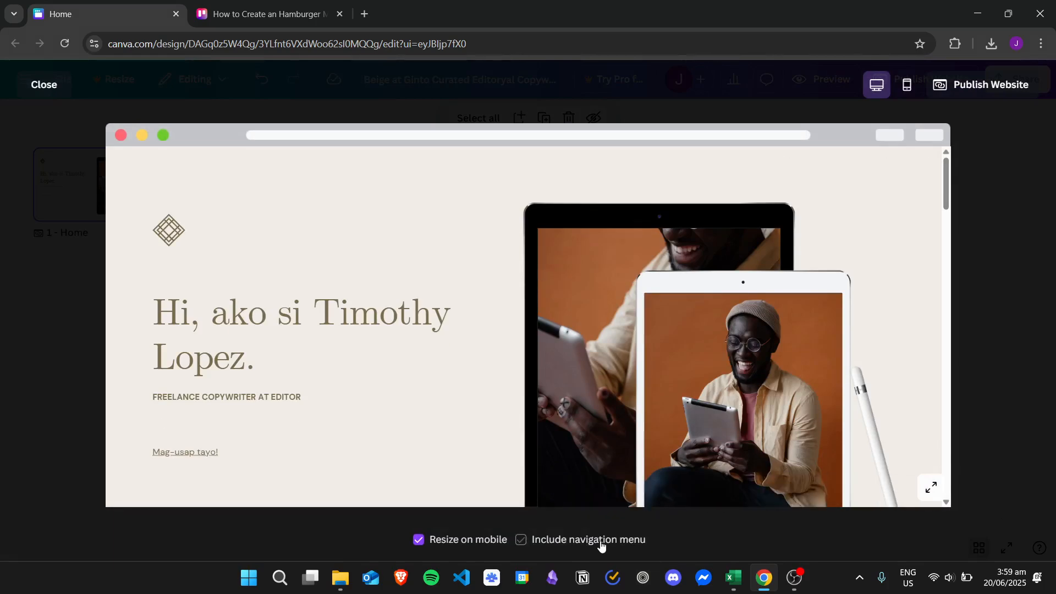
click(520, 540)
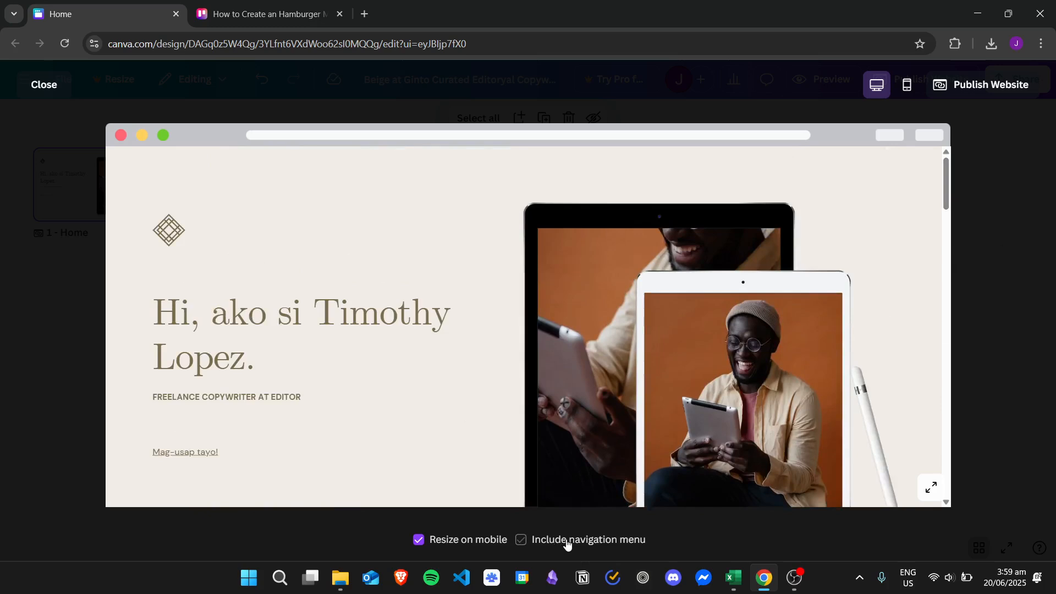
click(520, 540)
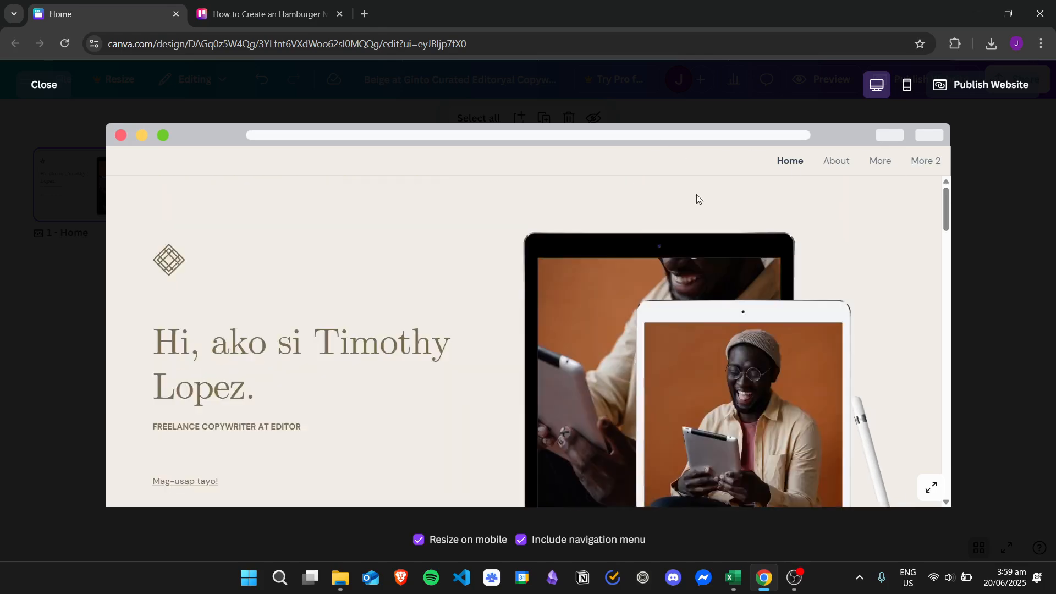
scroll(down, 3)
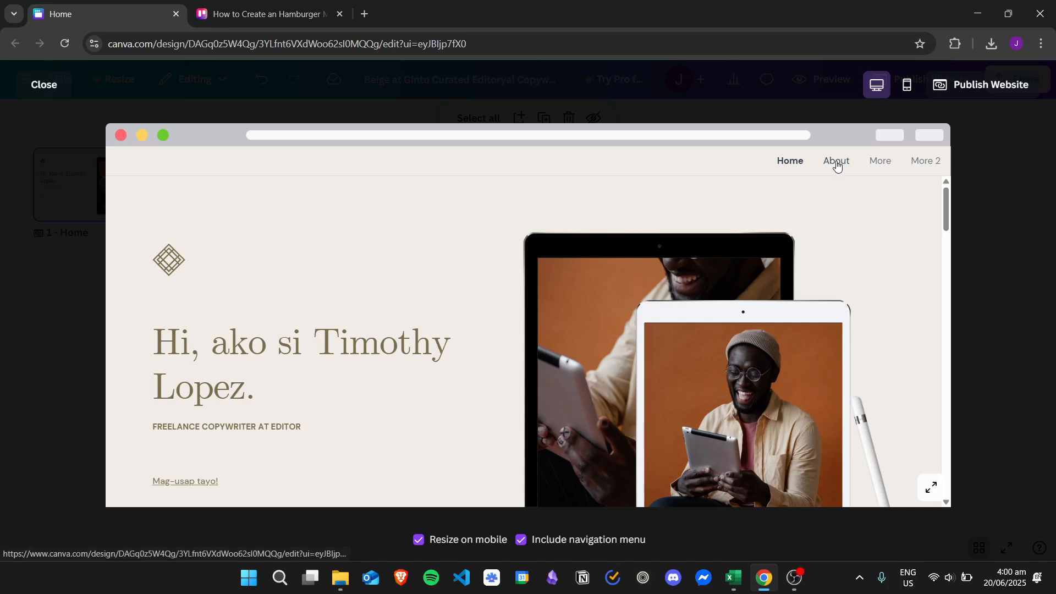
Jump to About, More, More 2 and back to Home, then disable the built-in menu and exit preview.
click(835, 162)
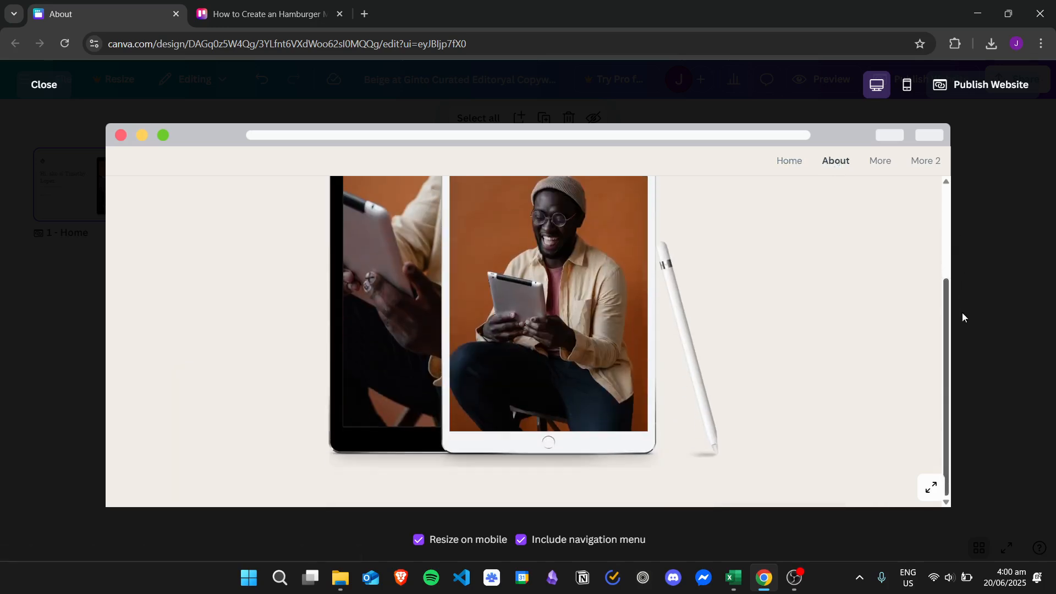
click(879, 160)
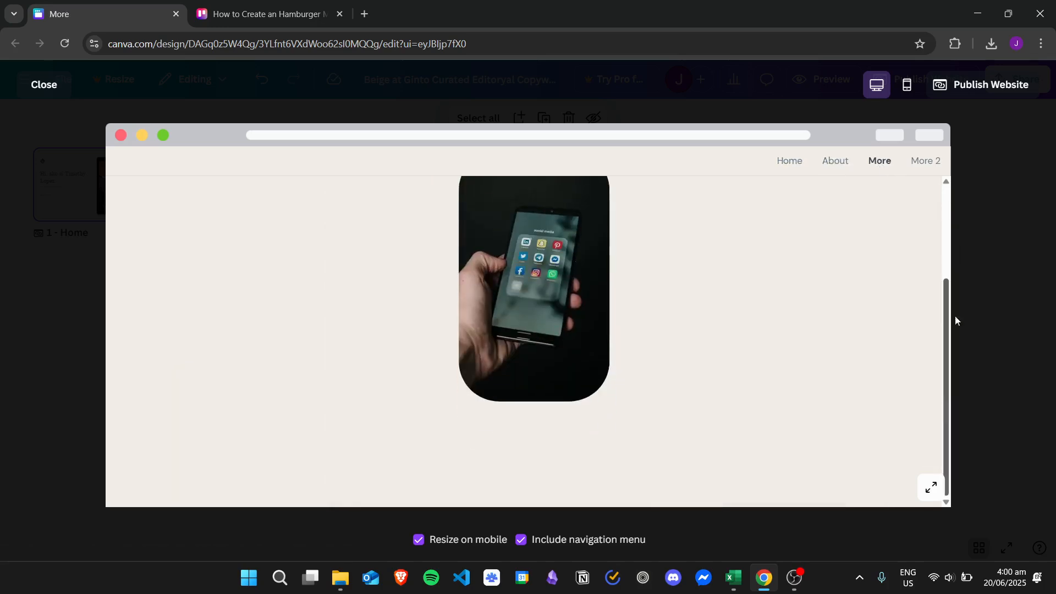
click(924, 162)
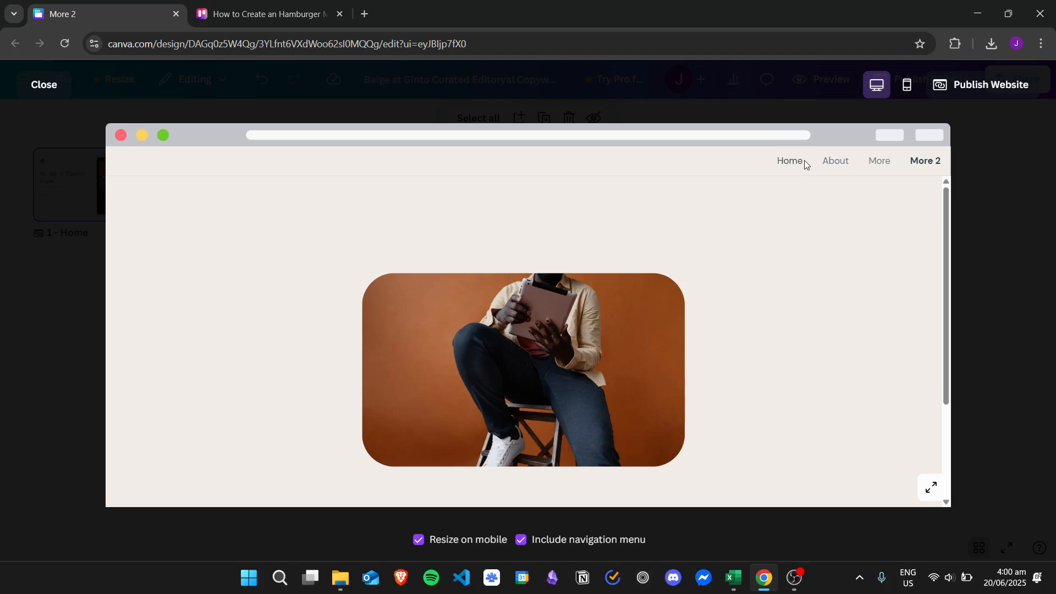
click(788, 161)
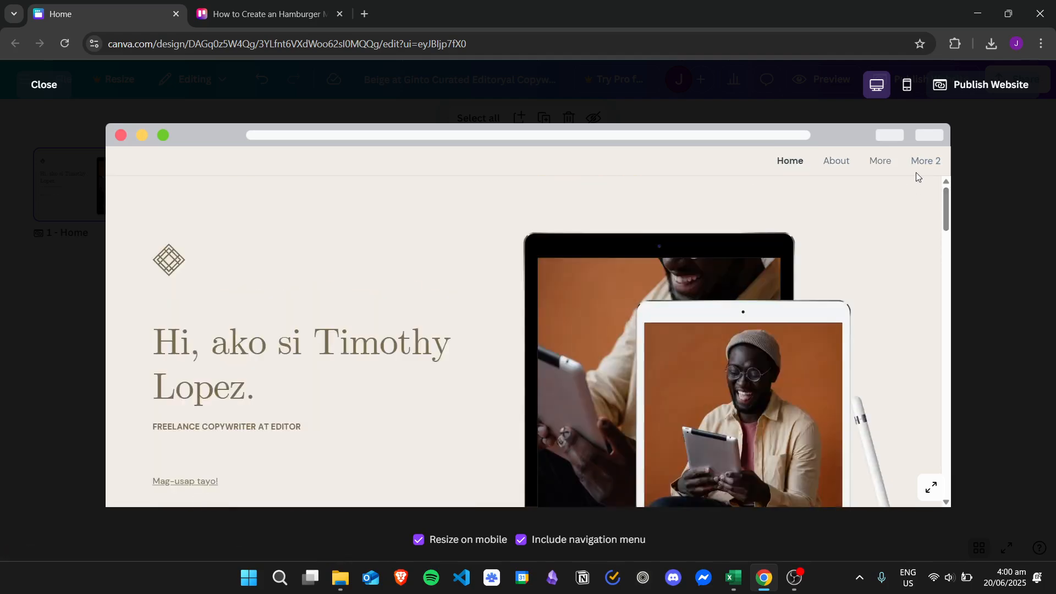
click(520, 540)
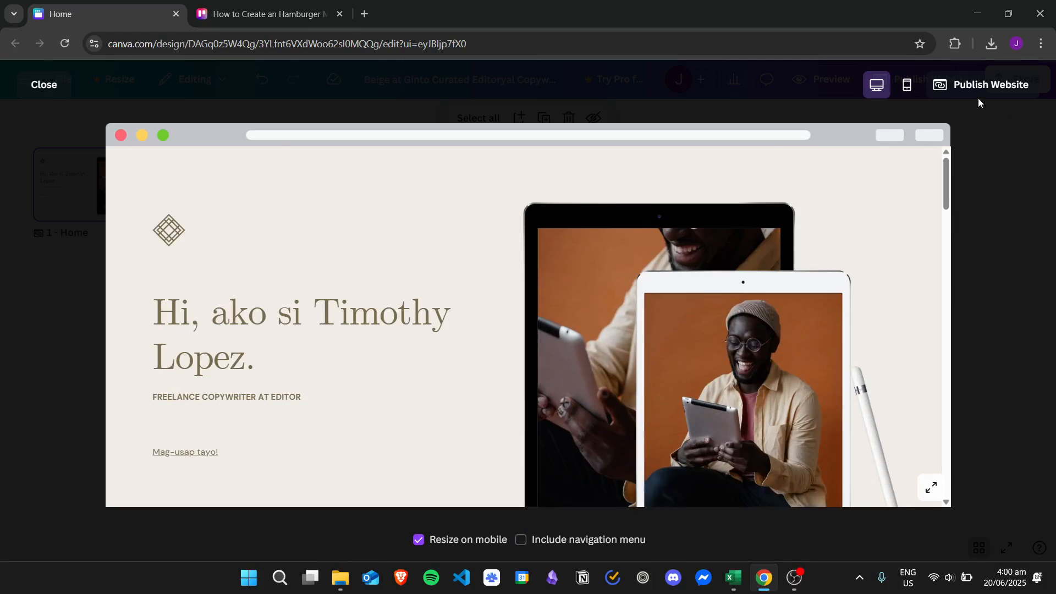
click(43, 84)
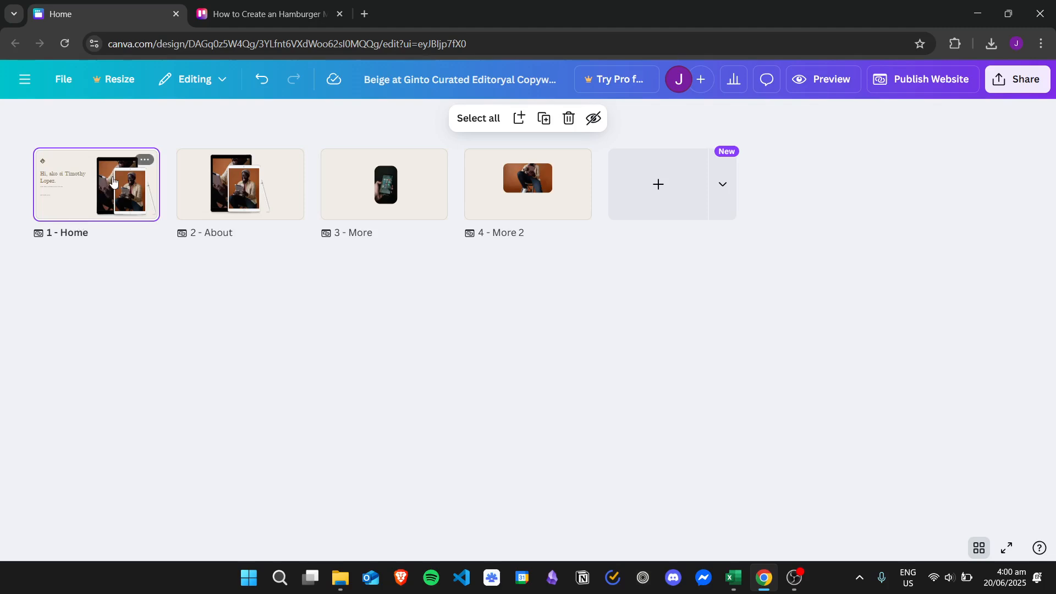
Return to the Home page in the full editor and bring up the Elements library.
click(240, 184)
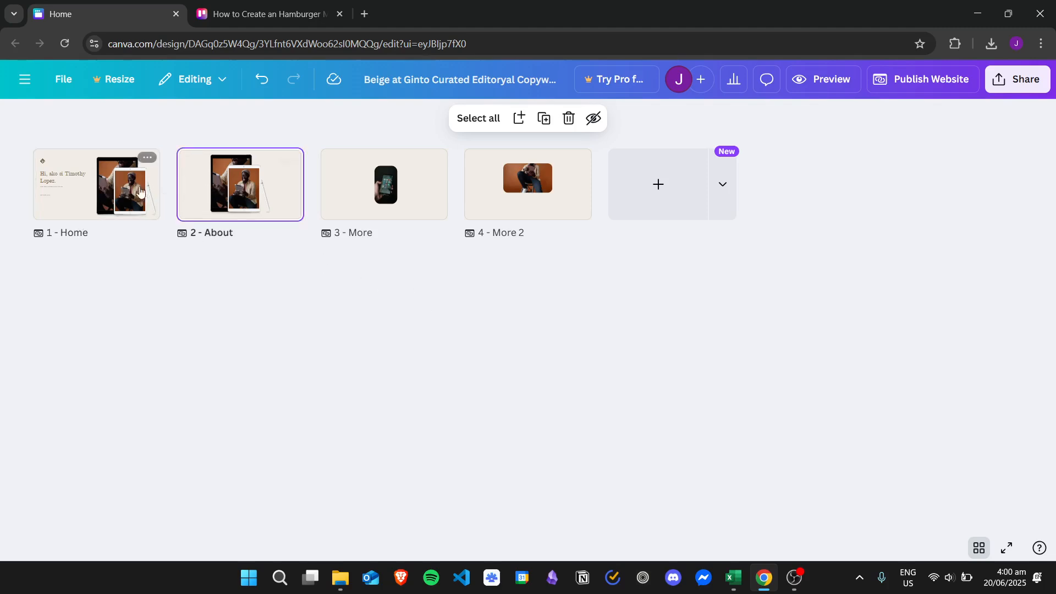
click(96, 184)
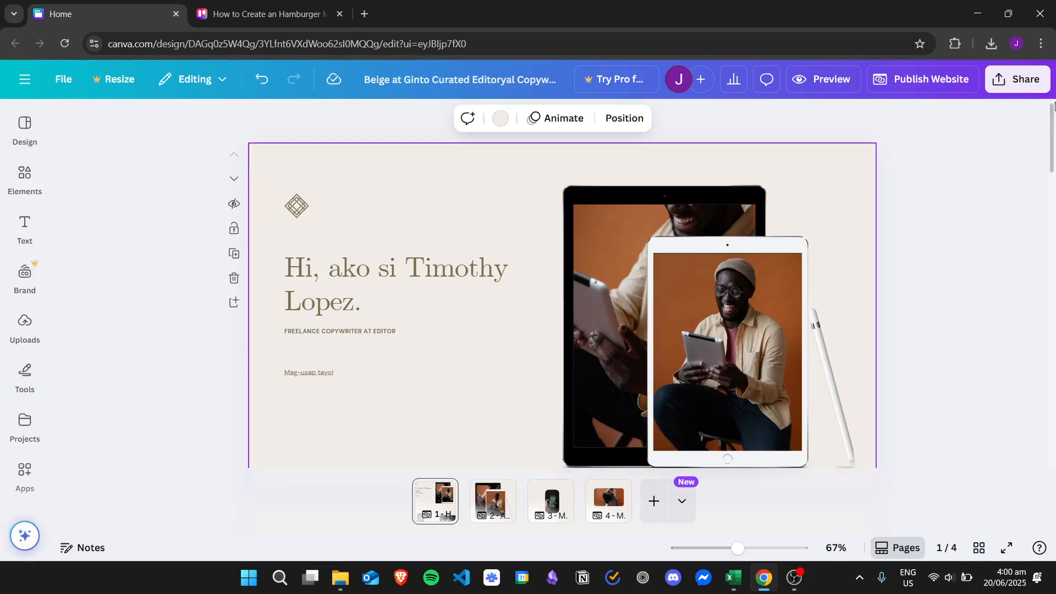
scroll(down, 3)
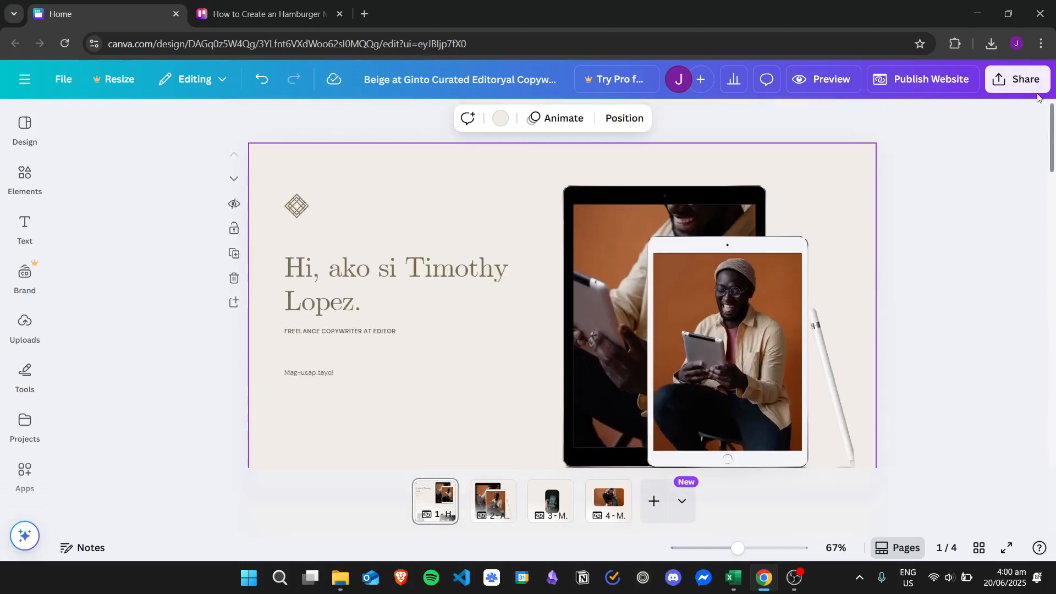
click(24, 178)
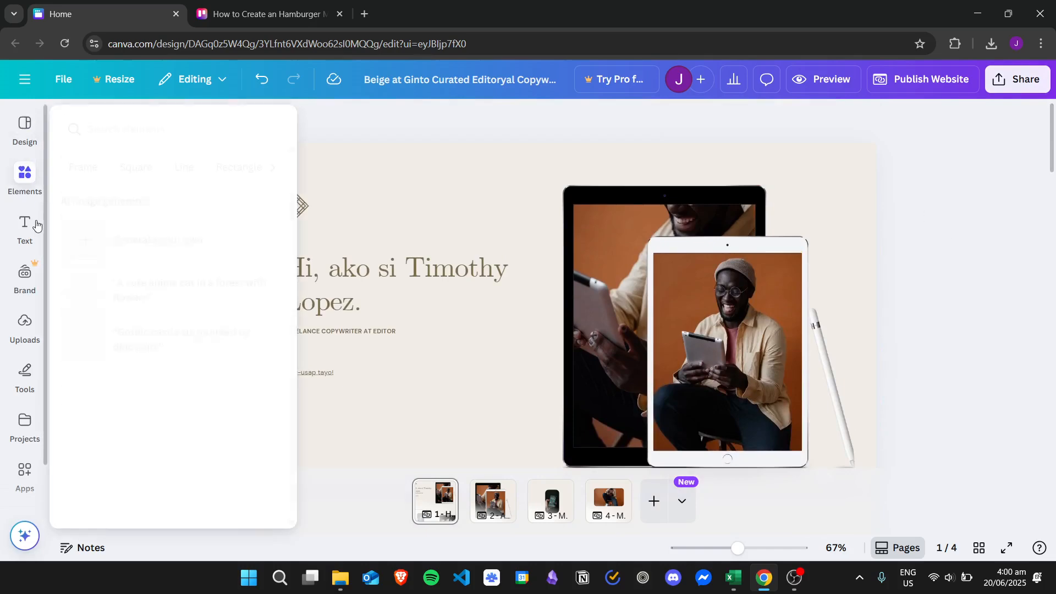
Add a heading at size 24 and retype it as Home.
click(24, 229)
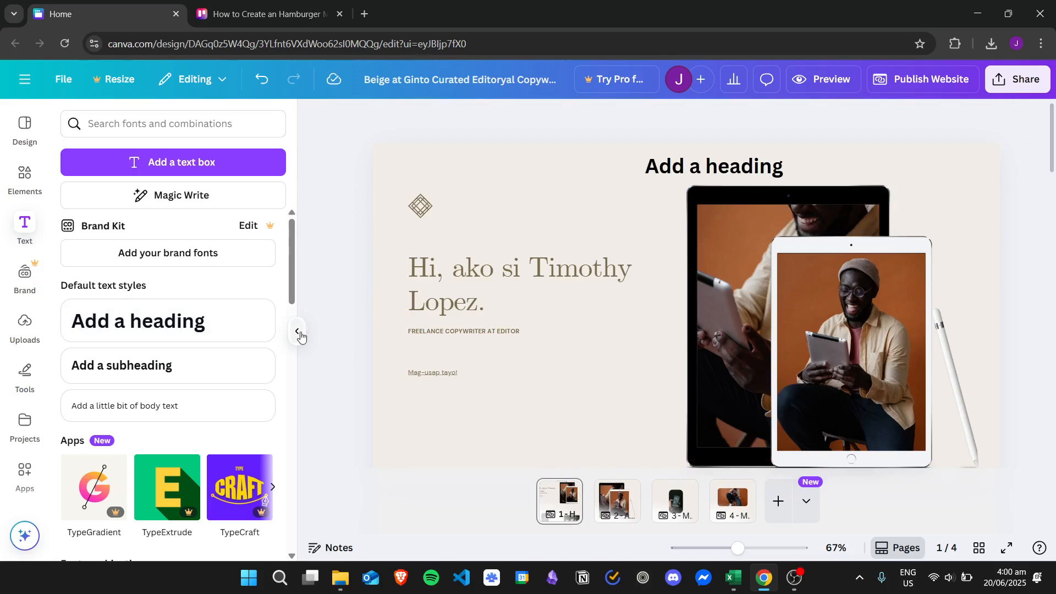
click(713, 166)
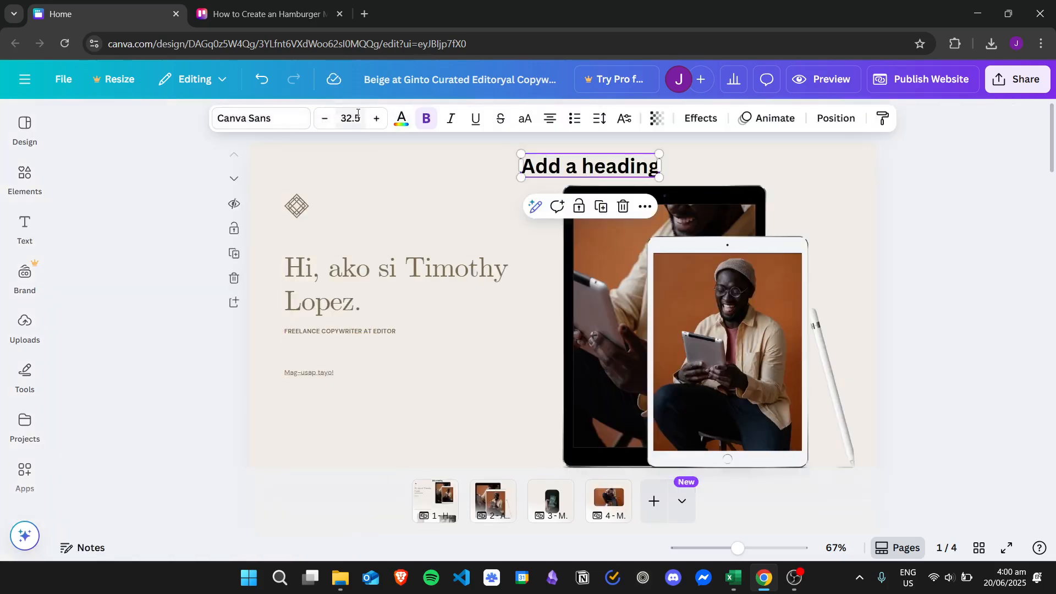
click(326, 119)
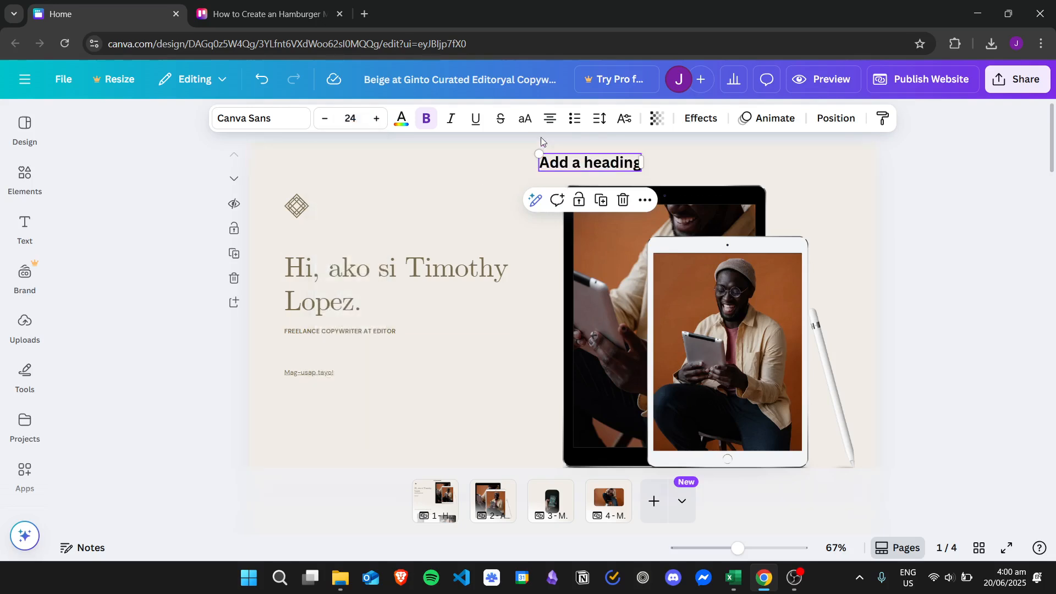
triple_click(589, 162)
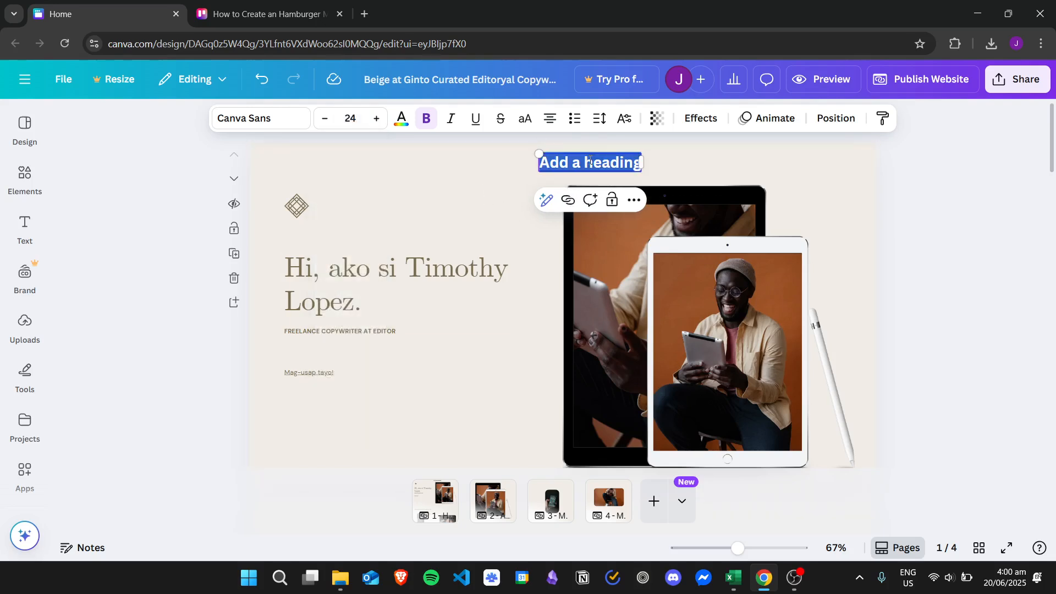
text(Home)
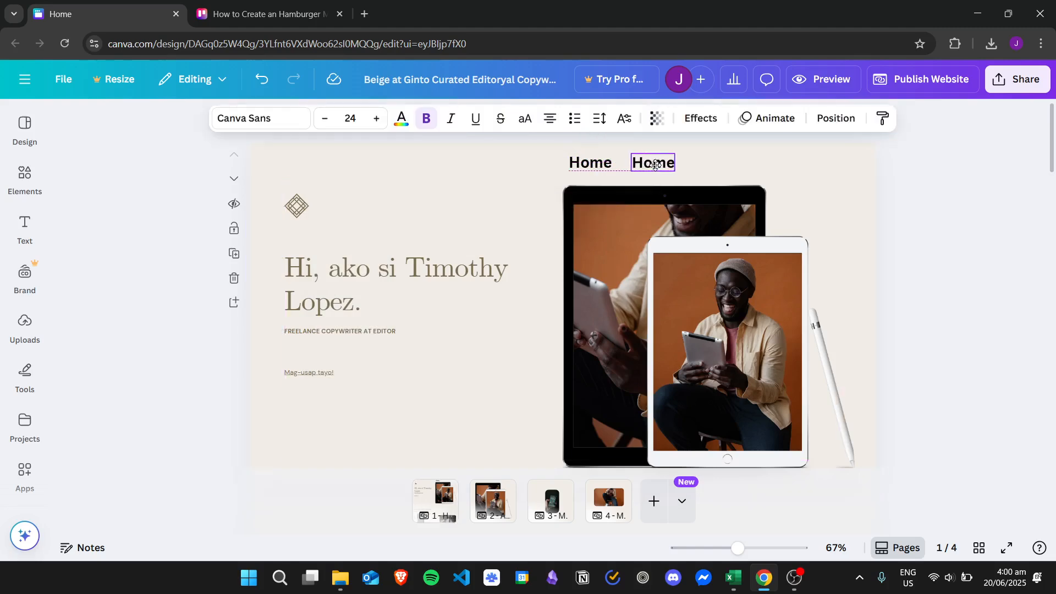
Duplicate the label and retype the copies as About, Work 1, Work 2 and Contact.
double_click(653, 163)
text(About)
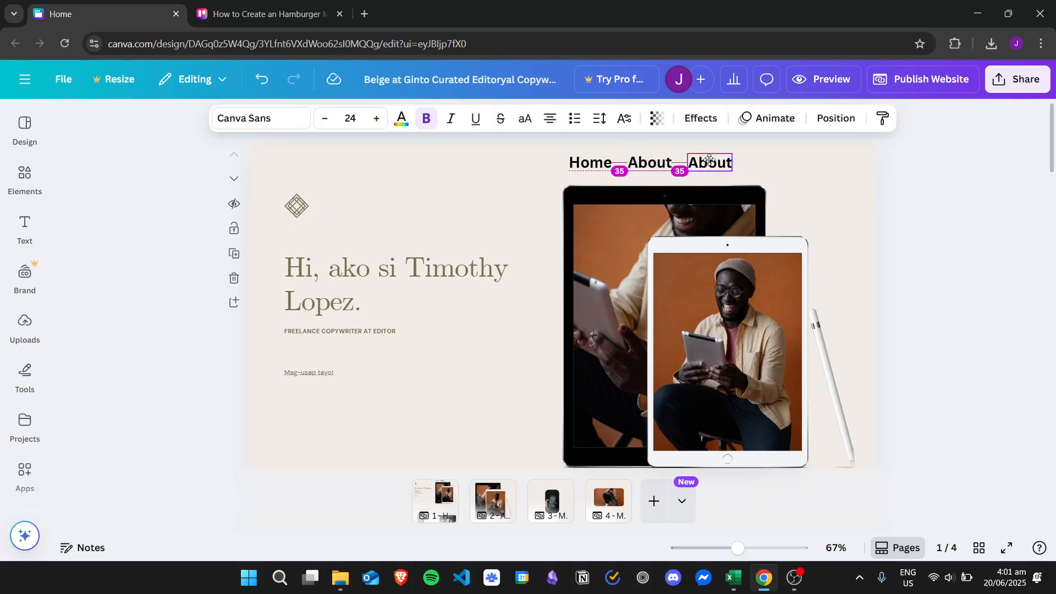
text(Work)
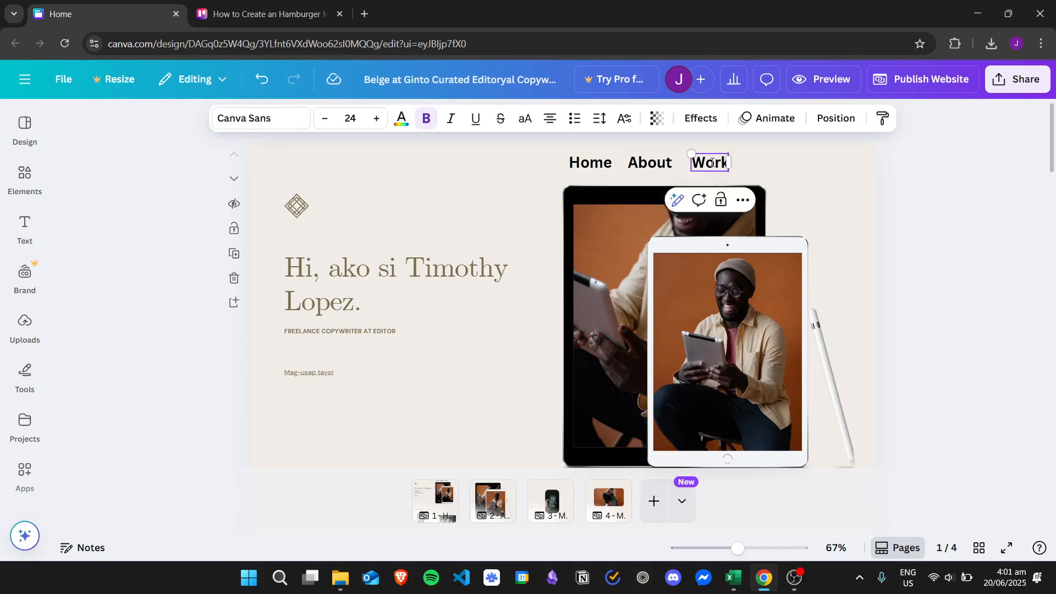
text(1)
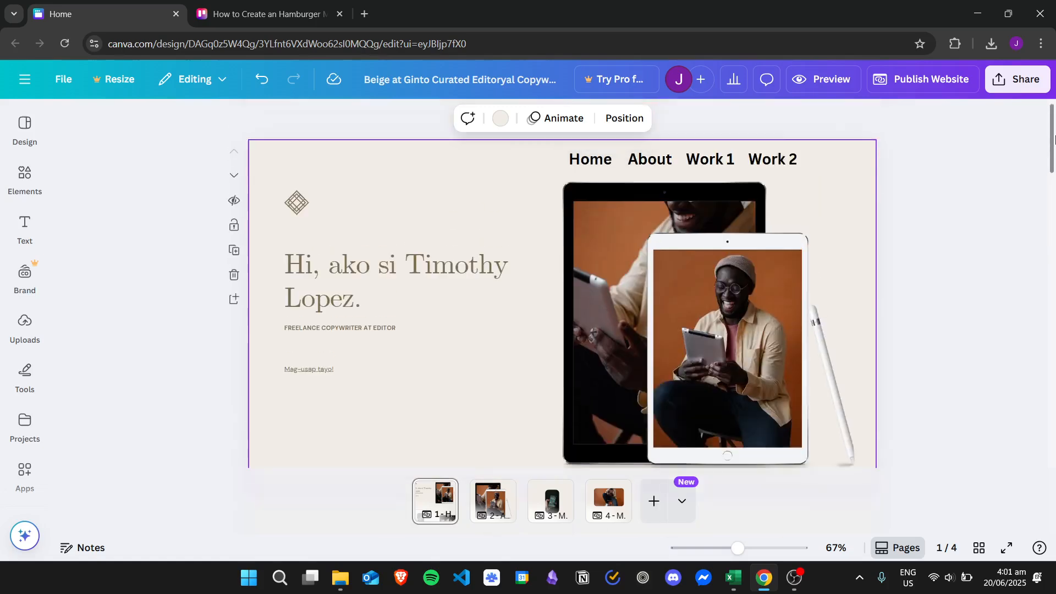
scroll(down, 3)
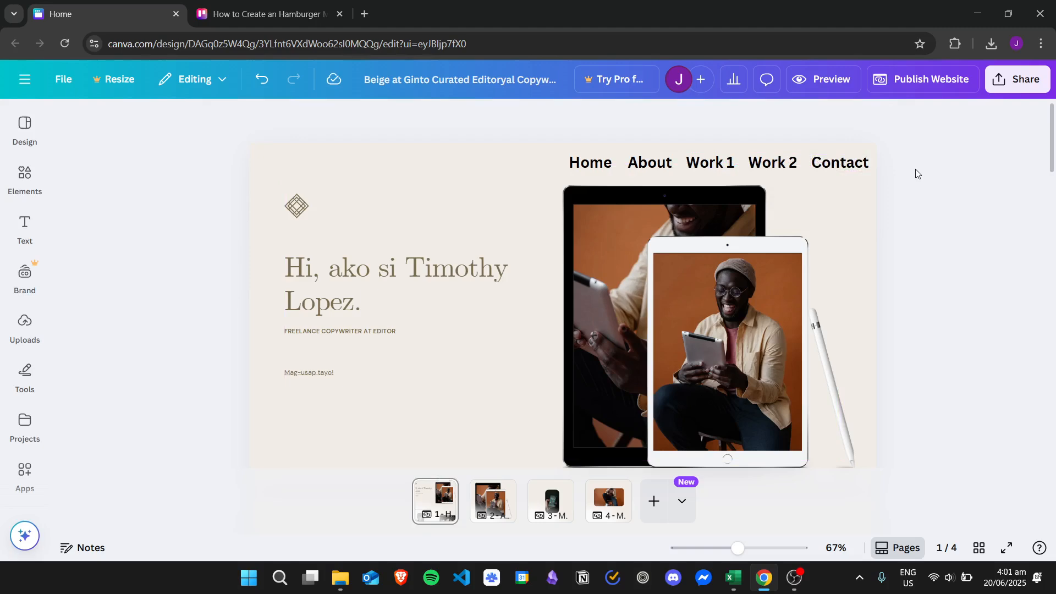
Link the Home label to Section 1 of the Home page and start linking About.
click(589, 162)
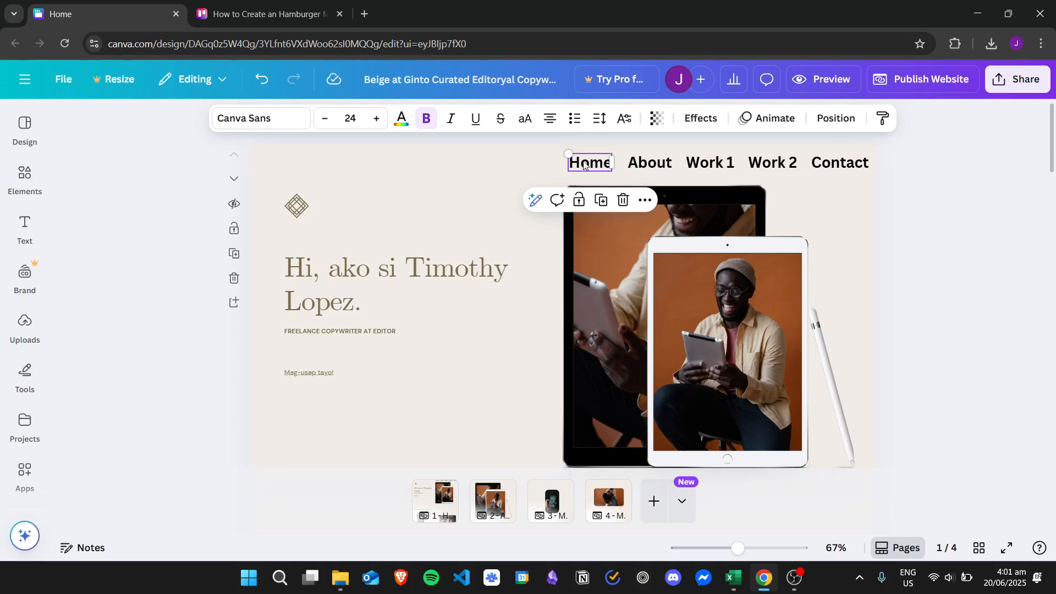
mouse_move(645, 200)
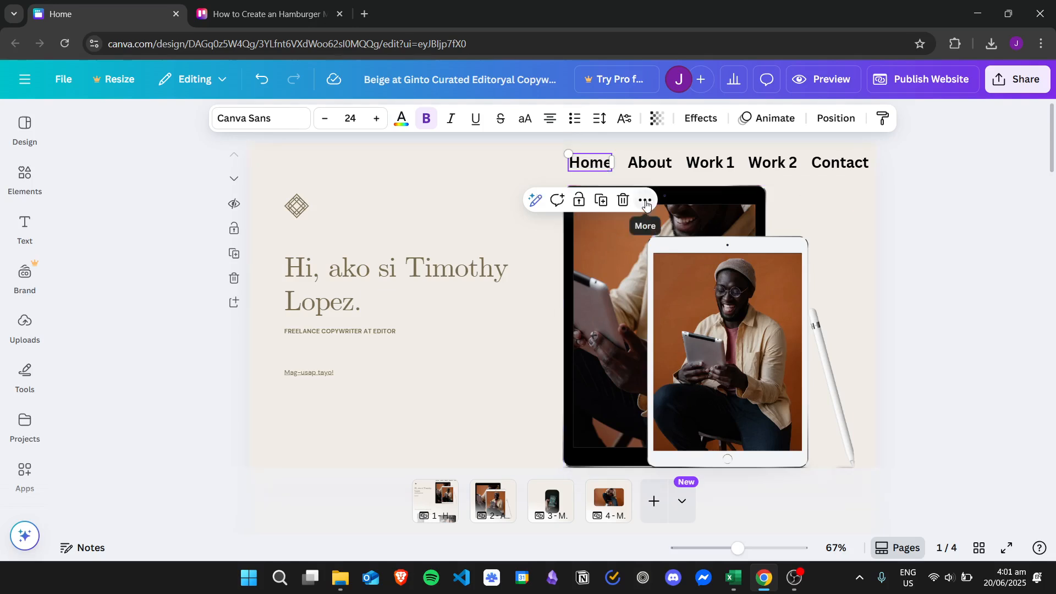
click(579, 200)
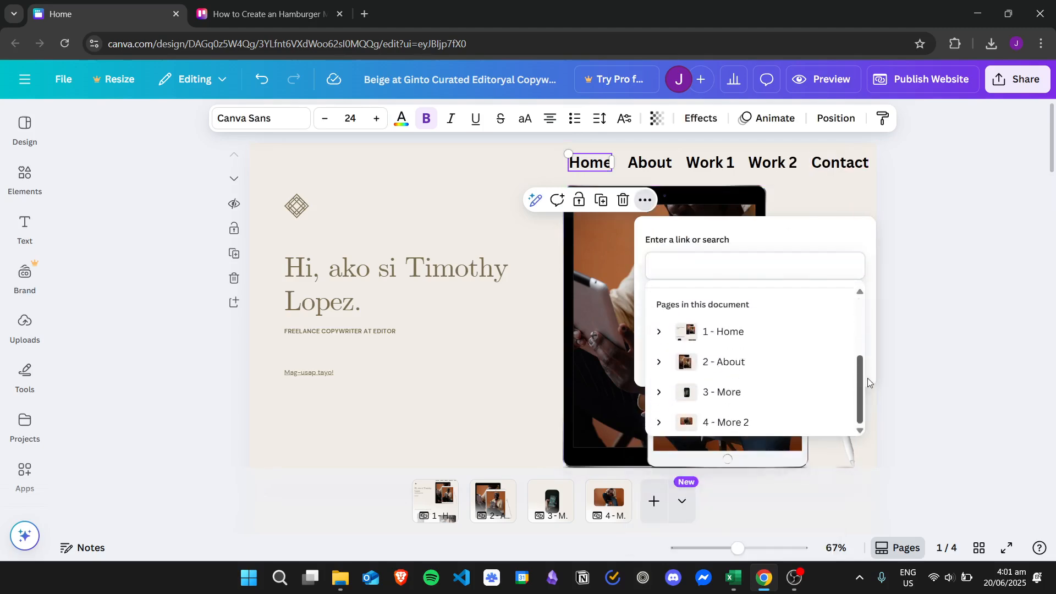
click(658, 331)
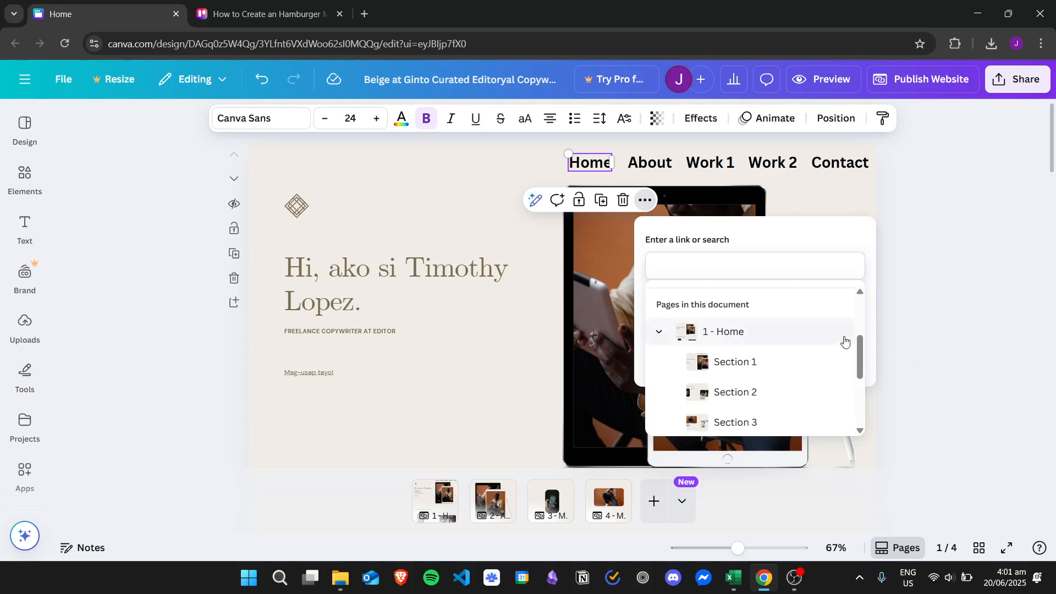
scroll(down, 3)
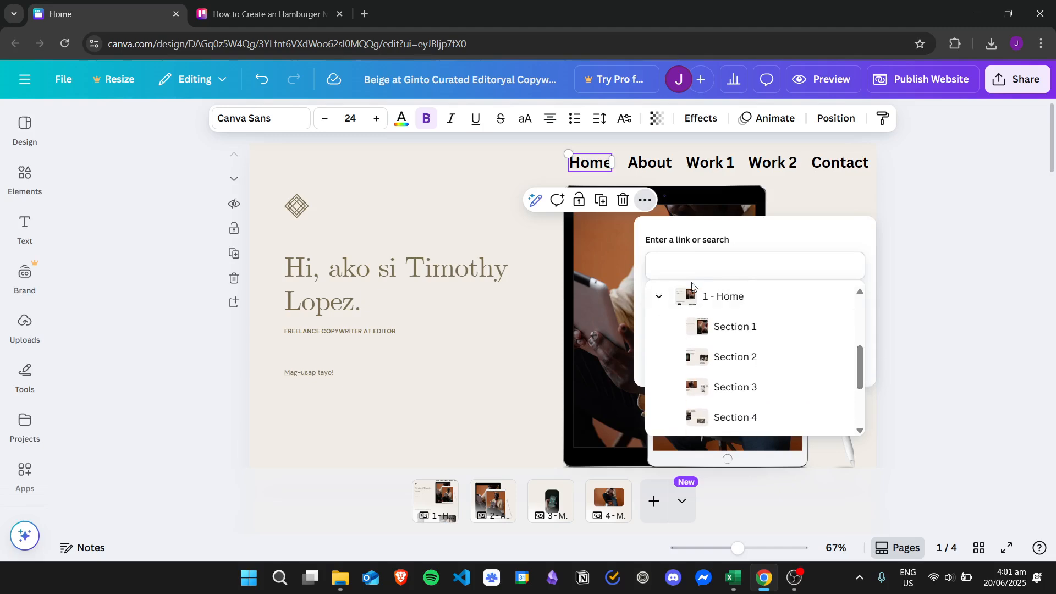
click(733, 326)
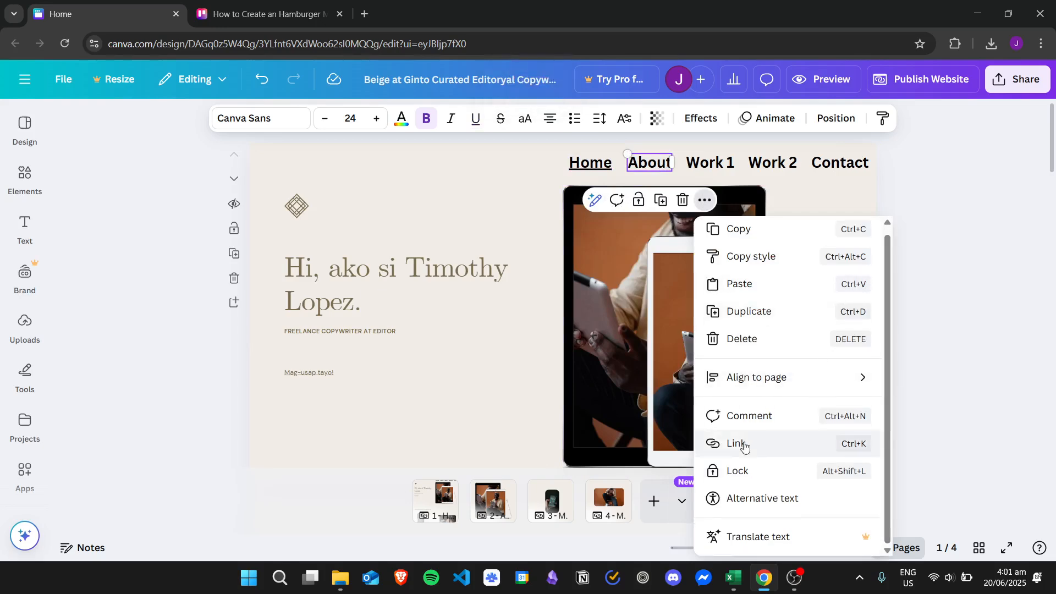
click(737, 444)
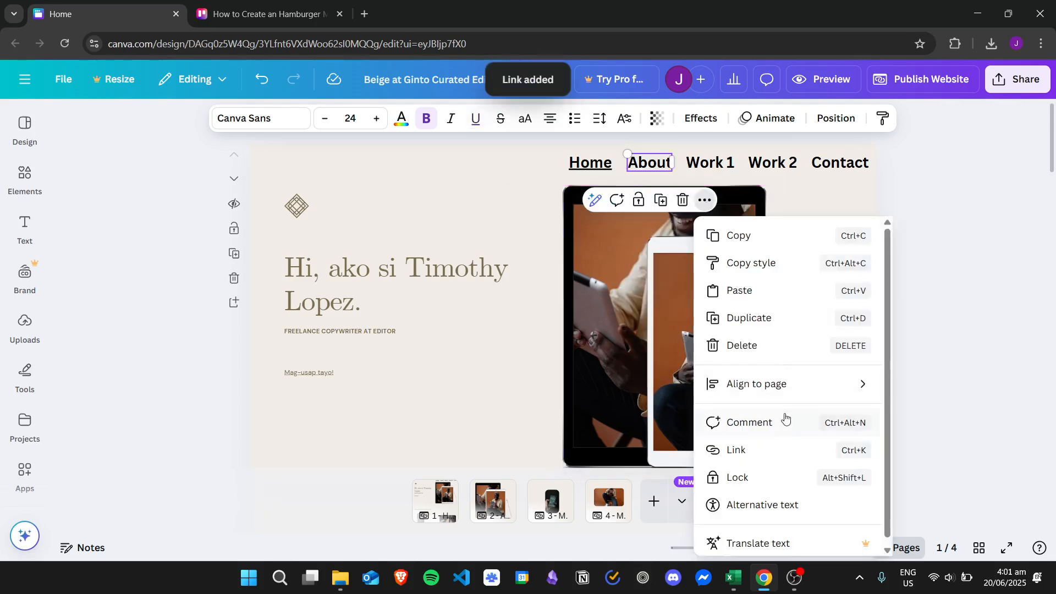
Link the Work 1 label to the home page's third section.
click(735, 449)
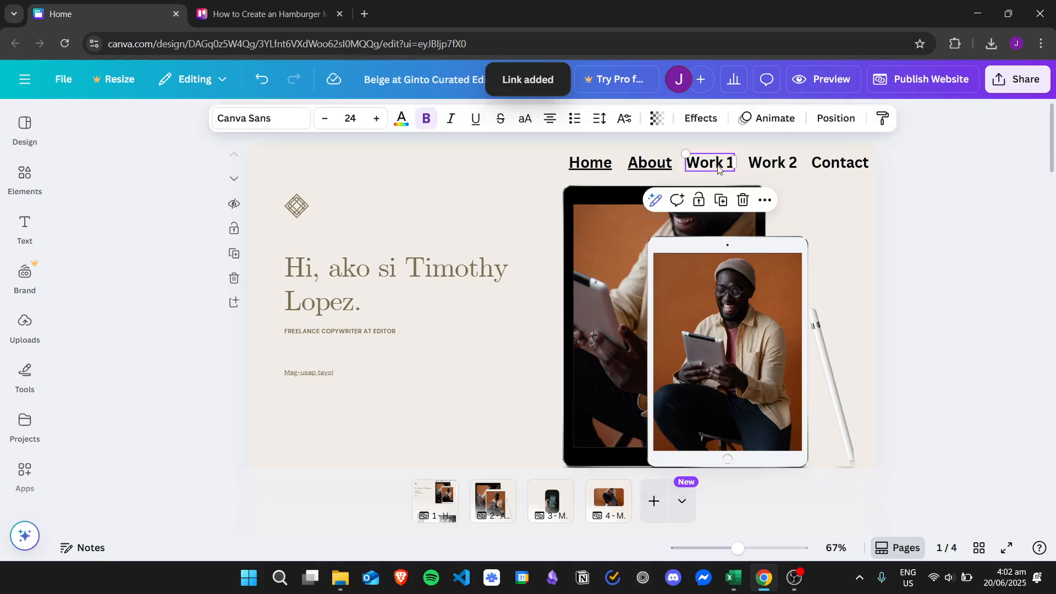
click(765, 200)
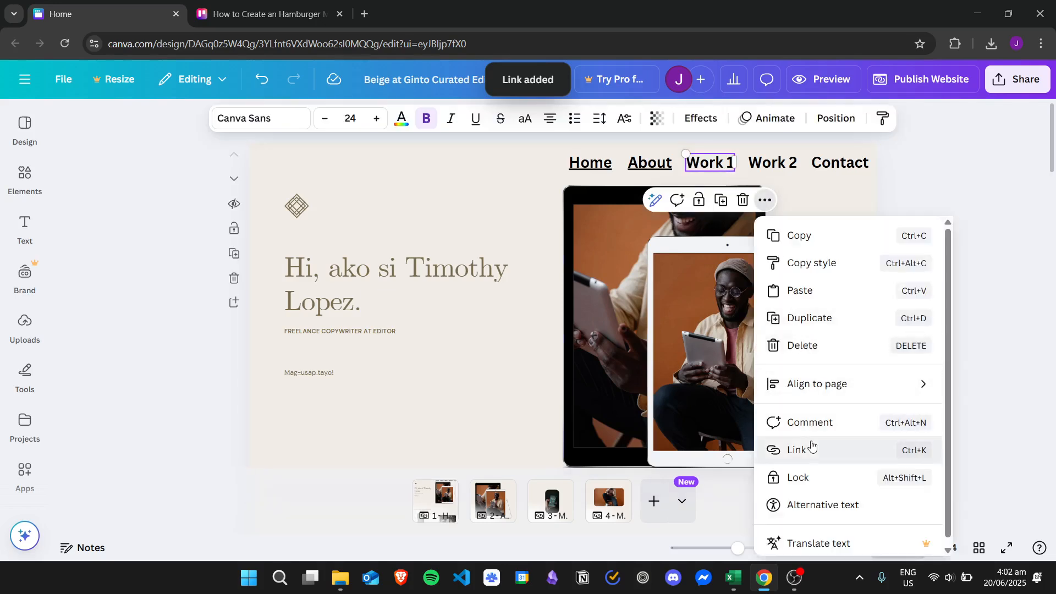
click(798, 450)
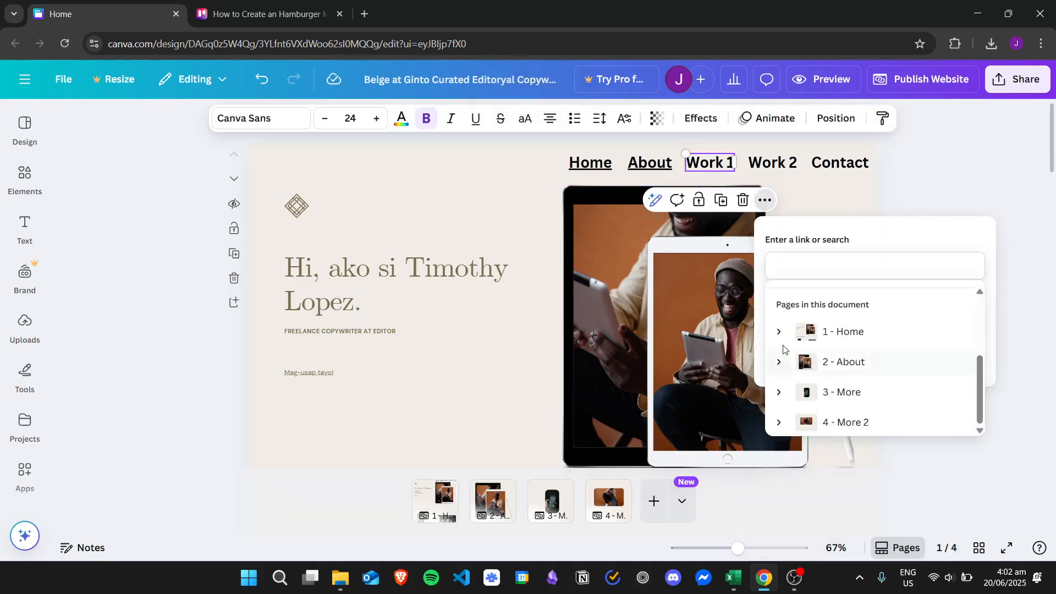
click(843, 331)
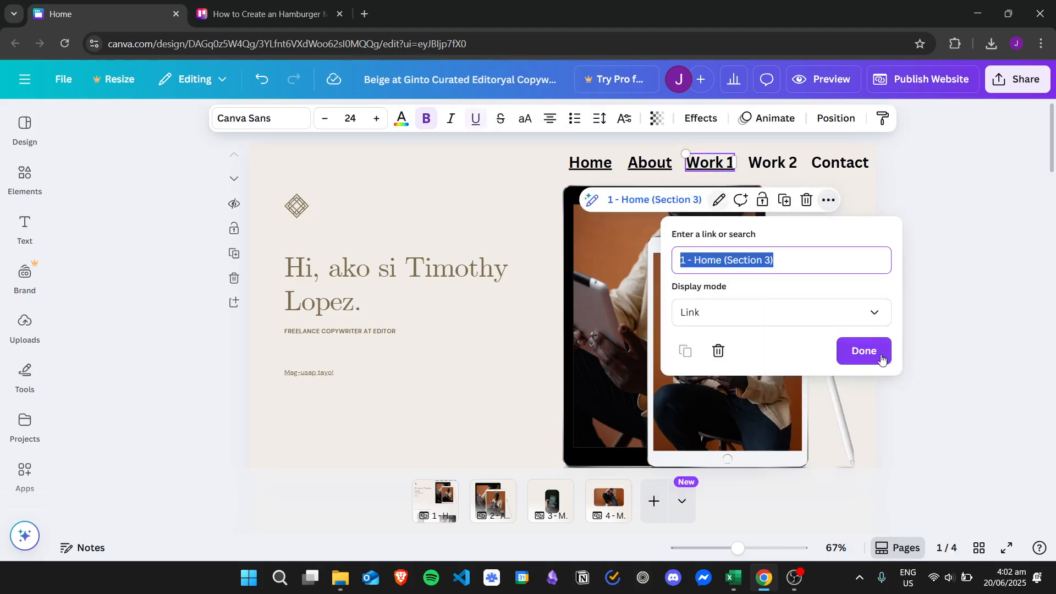
click(863, 351)
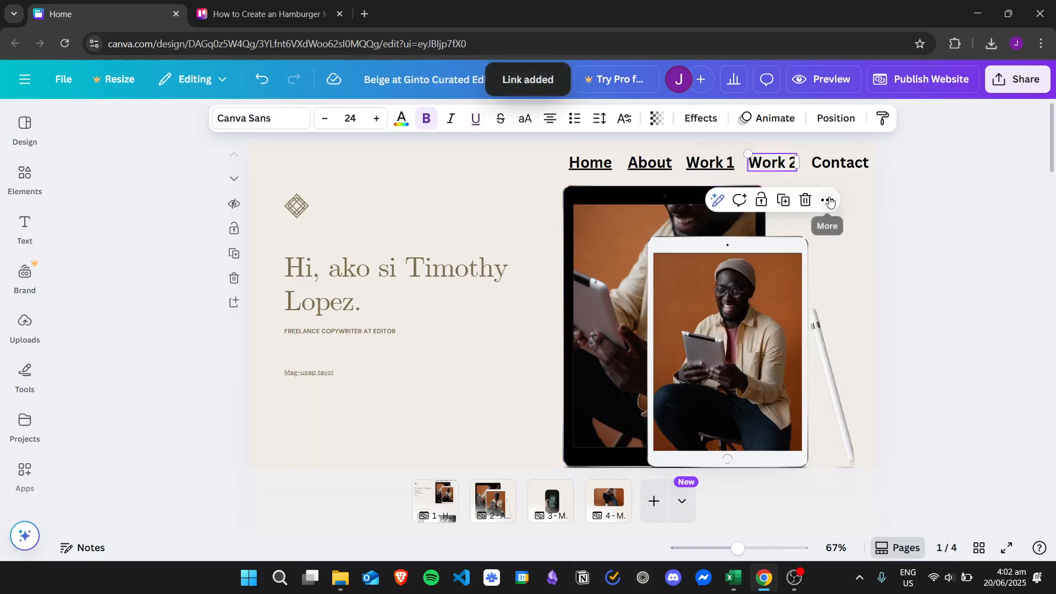
Add links for the Work 2 and Contact labels to their matching sections.
click(827, 200)
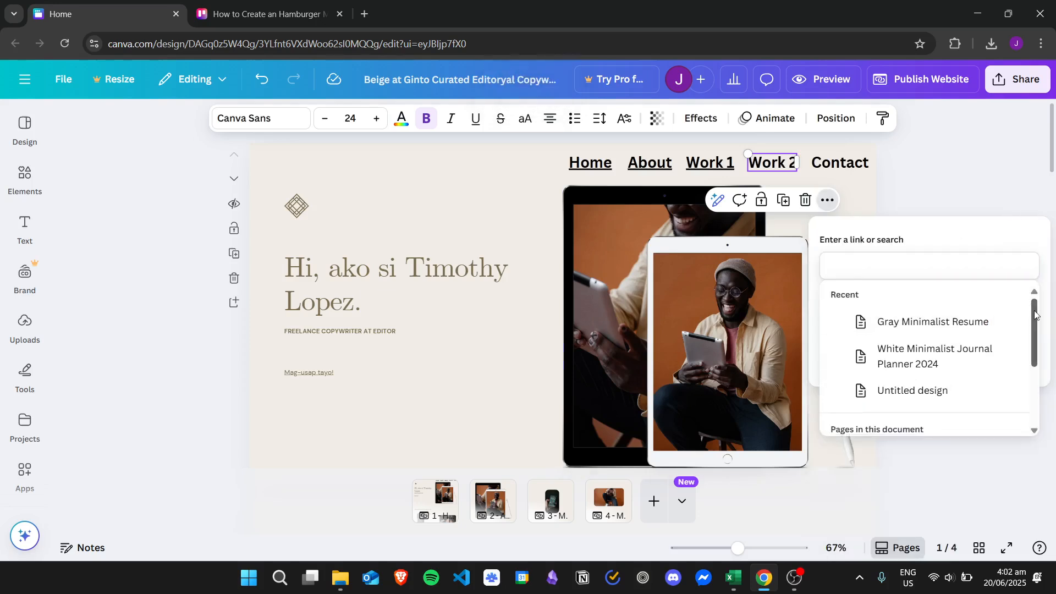
scroll(down, 3)
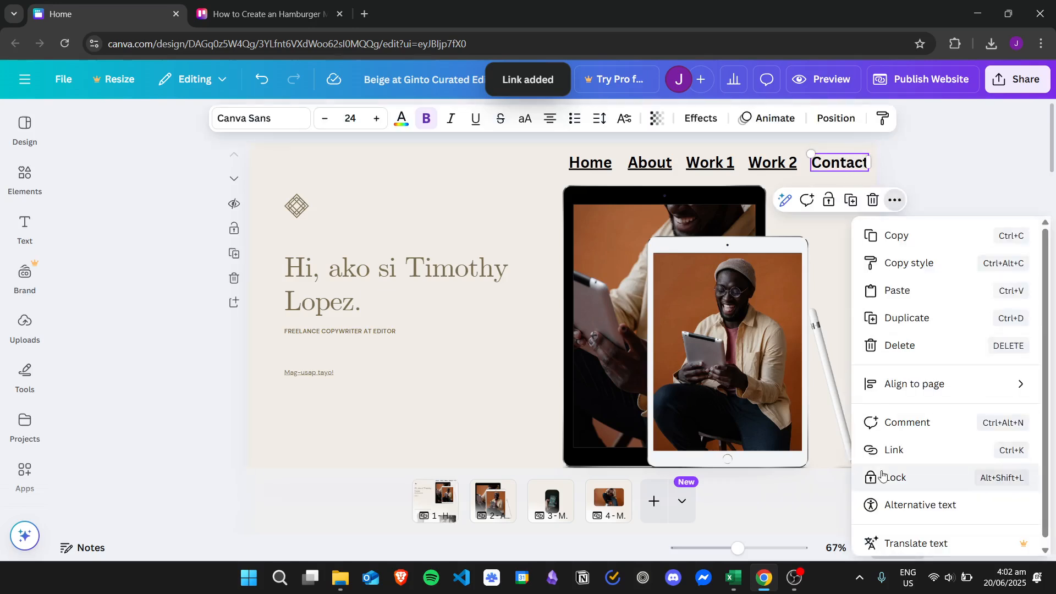
click(893, 449)
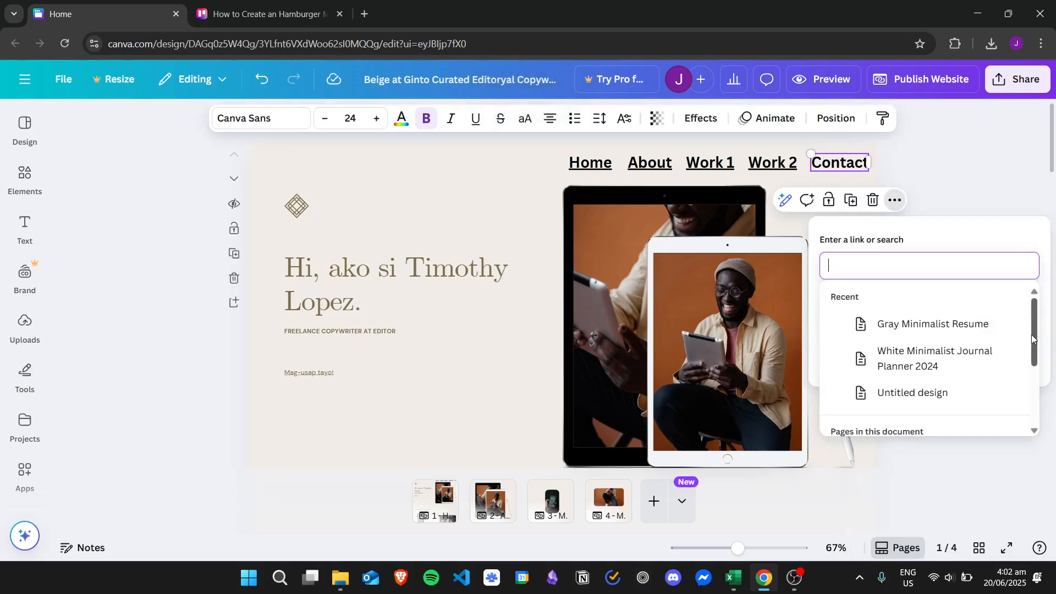
scroll(down, 3)
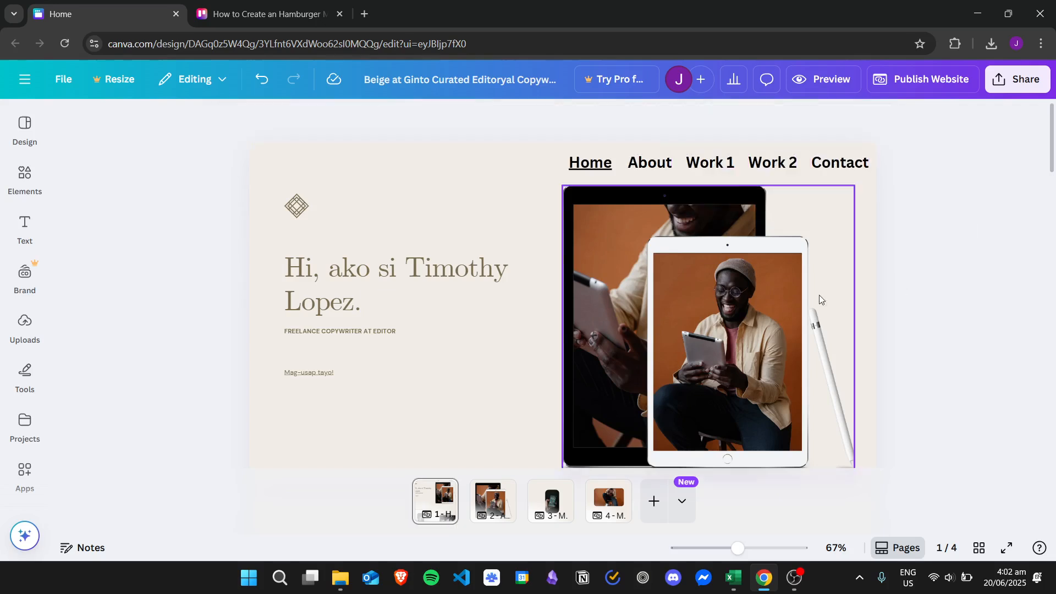
mouse_move(784, 292)
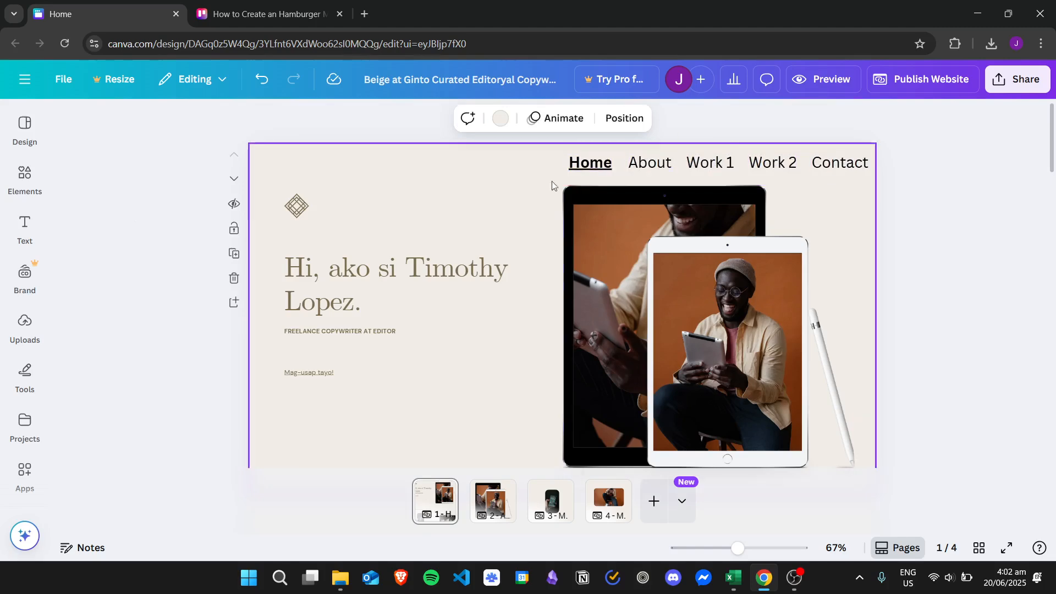
Copy the linked navigation bar and paste it onto the services section.
click(589, 162)
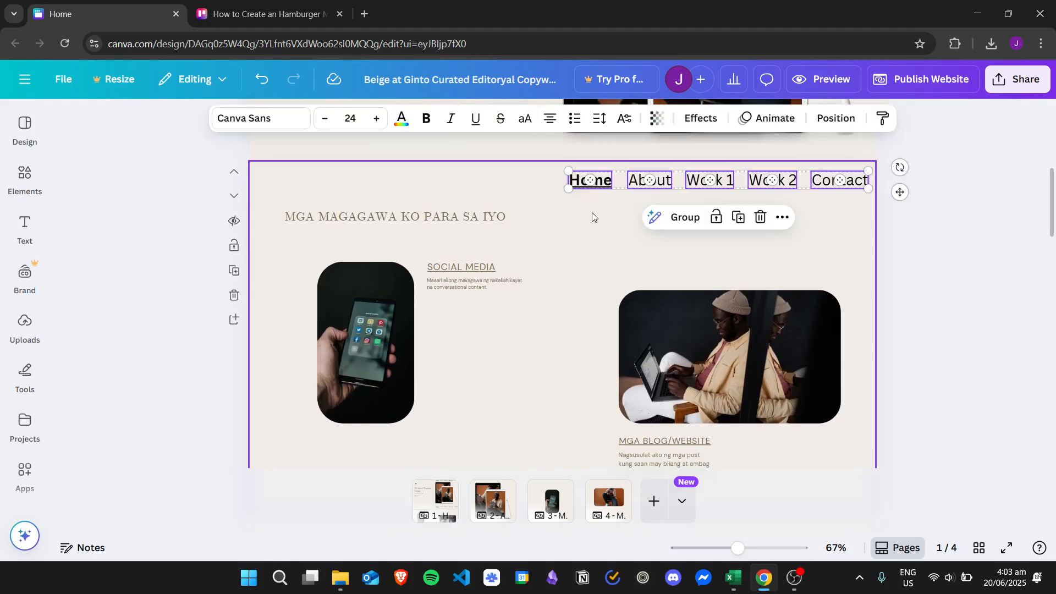
On the About and third sections, drop Home's emphasis and bold-underline that section's own word.
scroll(down, 3)
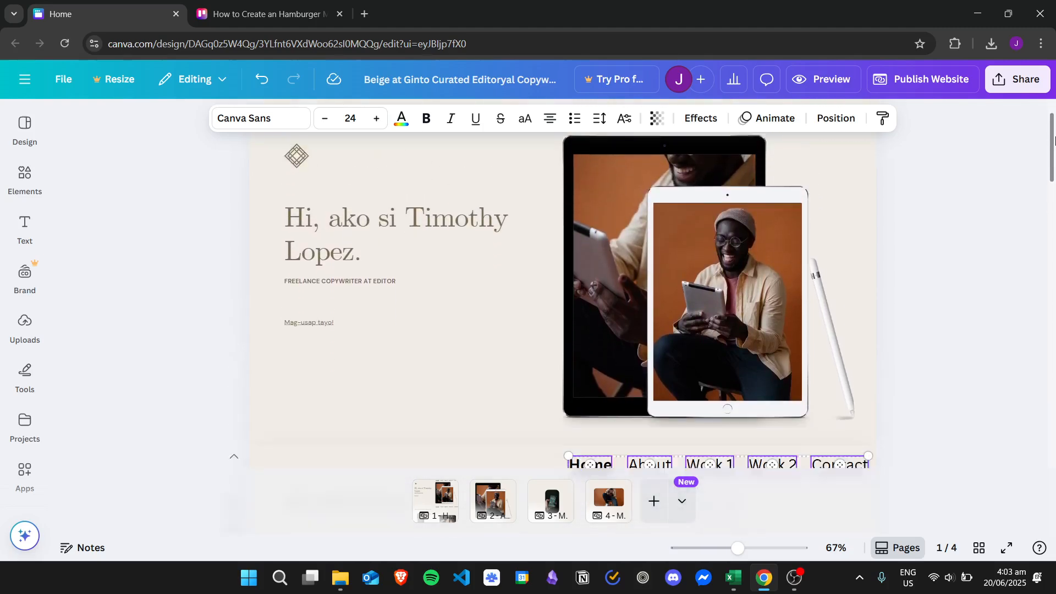
scroll(down, 3)
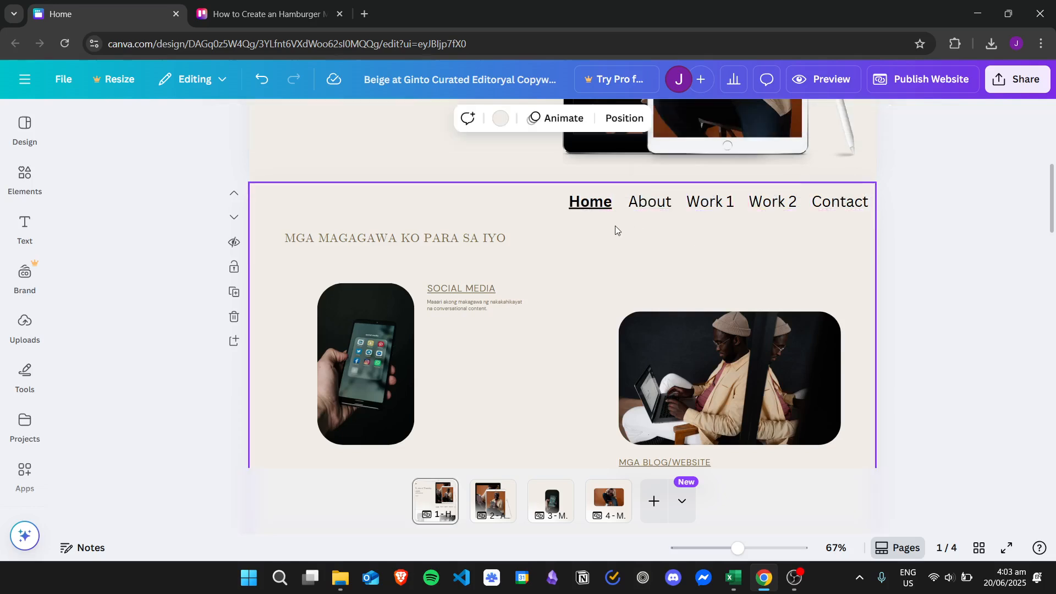
click(589, 202)
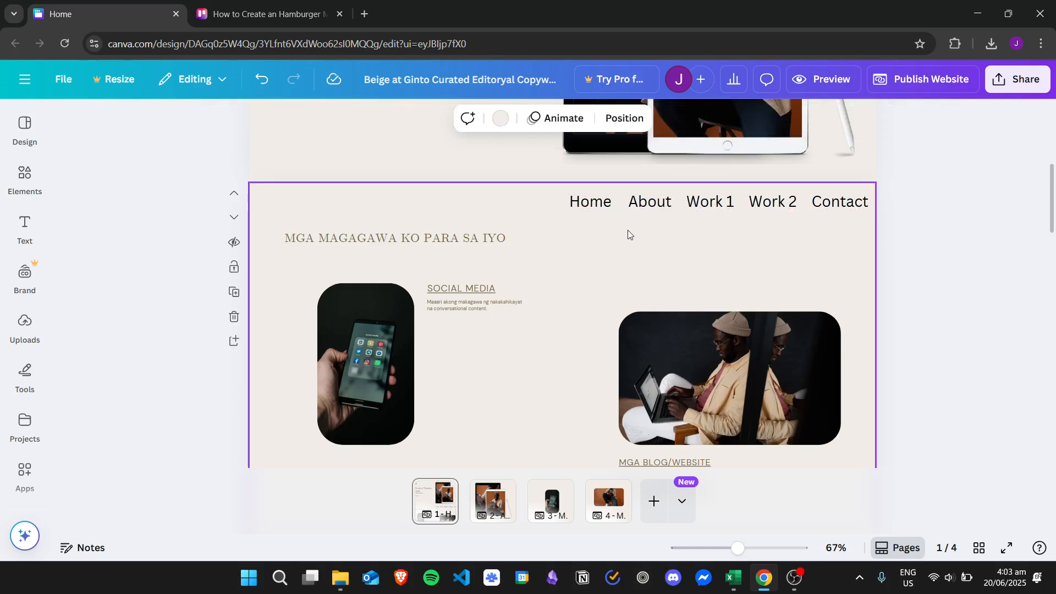
click(648, 201)
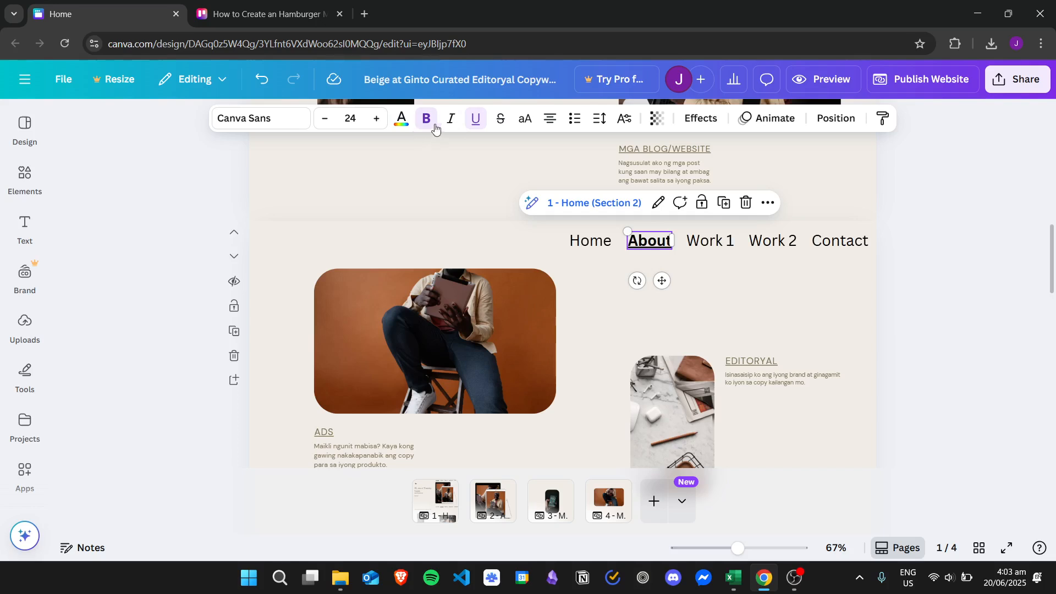
click(709, 240)
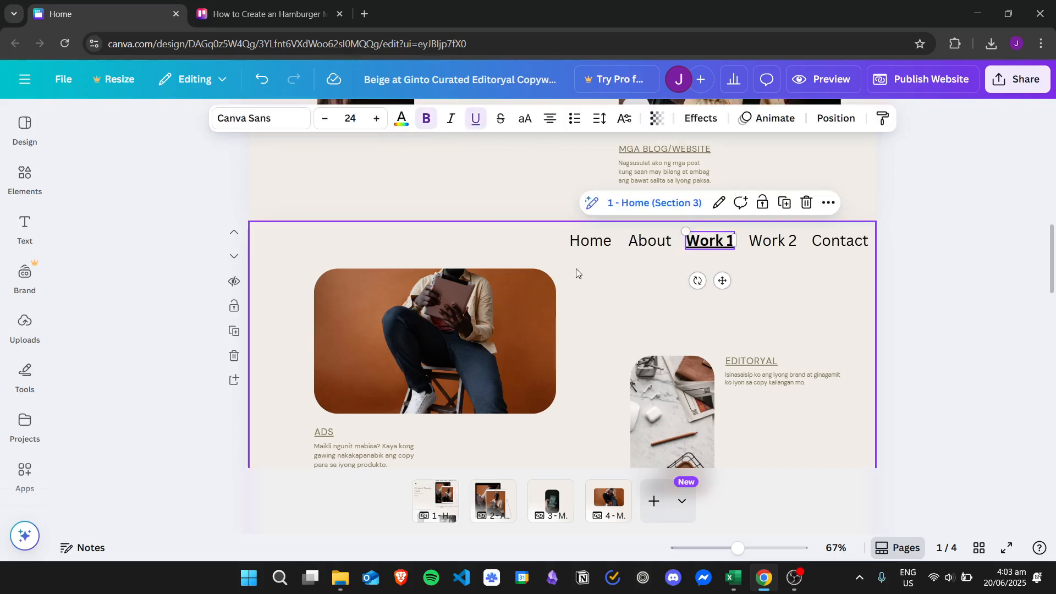
Adjust the emphasis in the remaining sections' menus down to Contact in the last one.
scroll(down, 3)
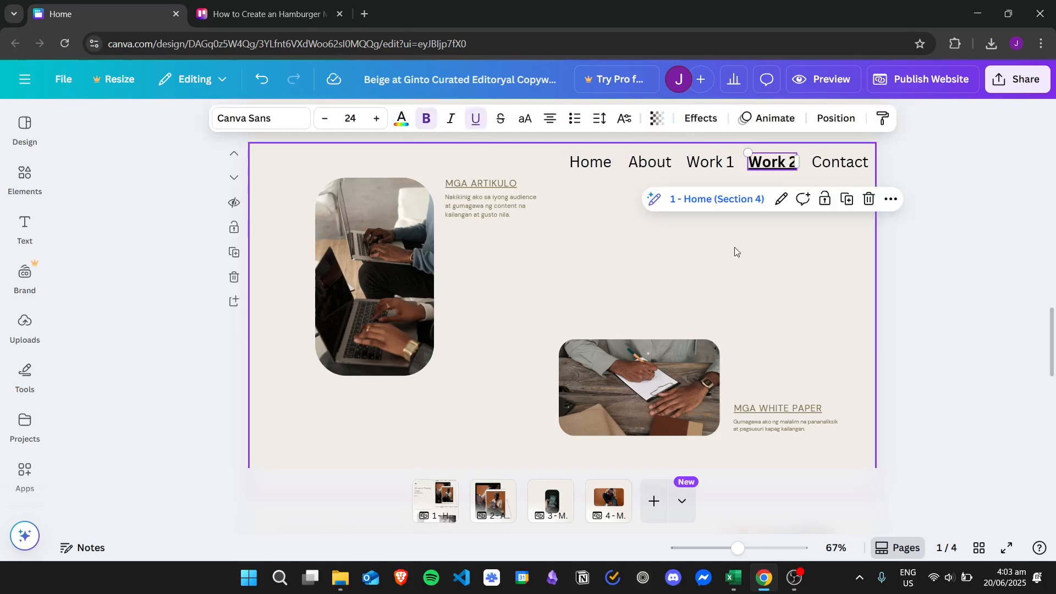
scroll(down, 3)
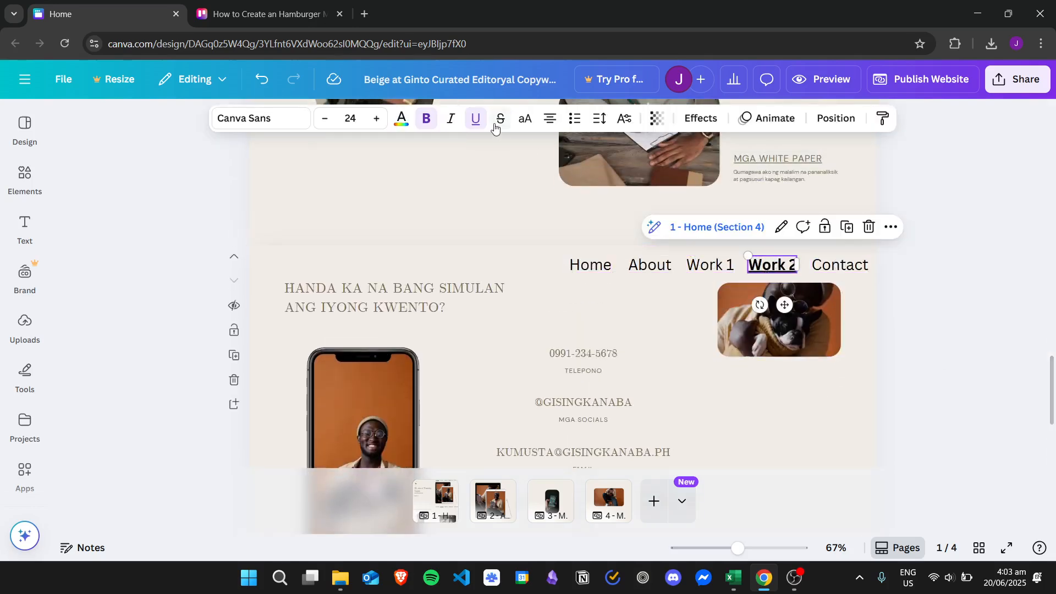
click(840, 264)
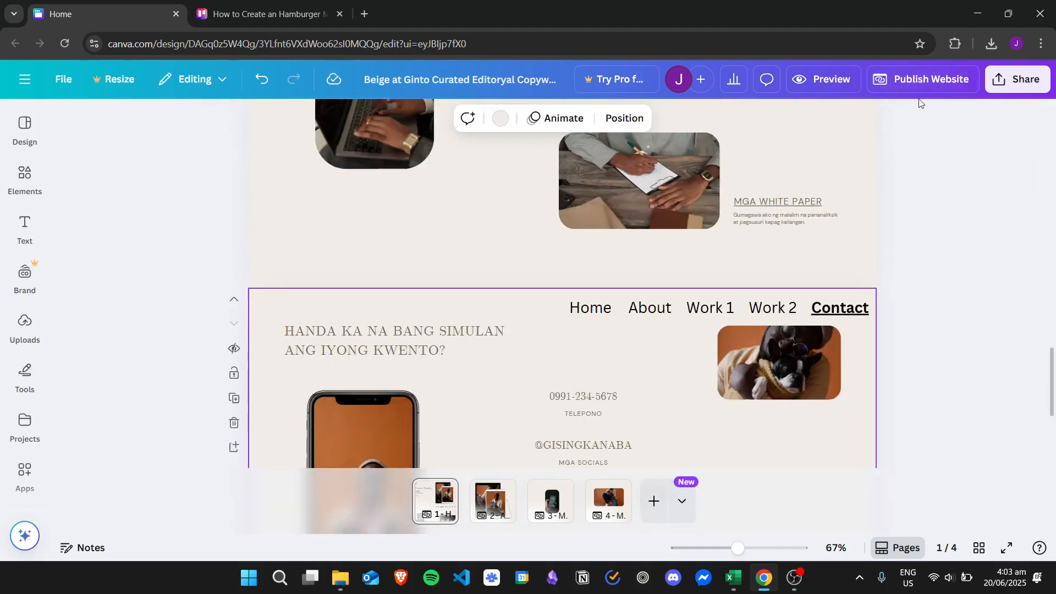
click(822, 79)
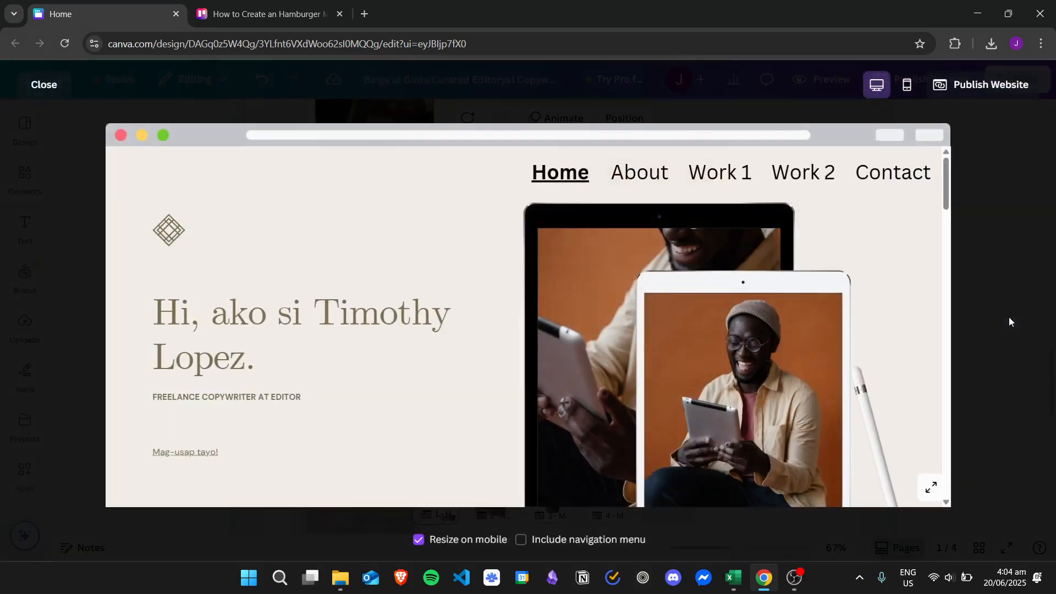
mouse_move(742, 283)
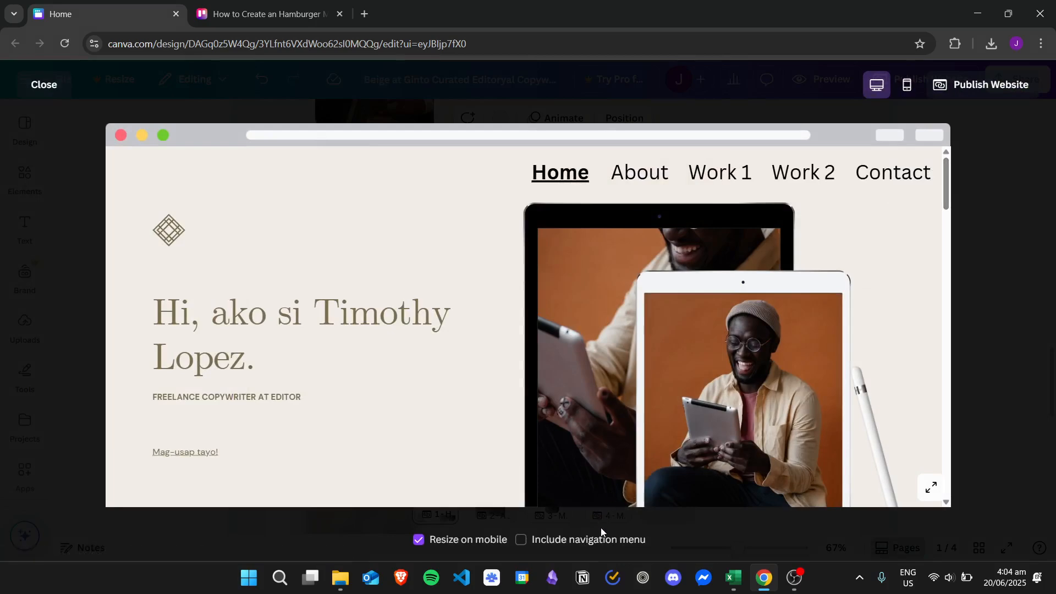
click(521, 540)
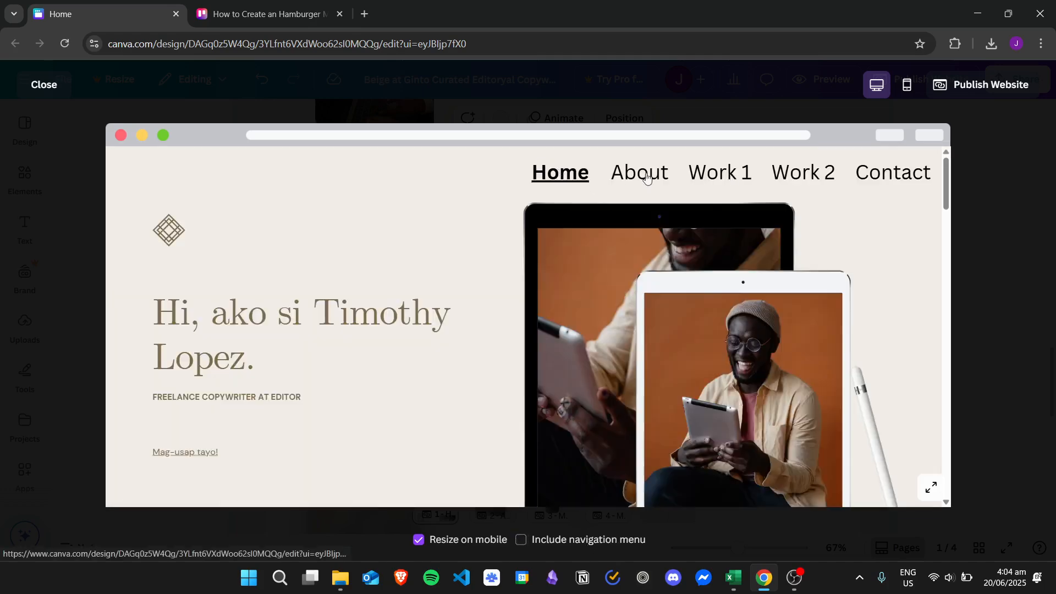
click(637, 172)
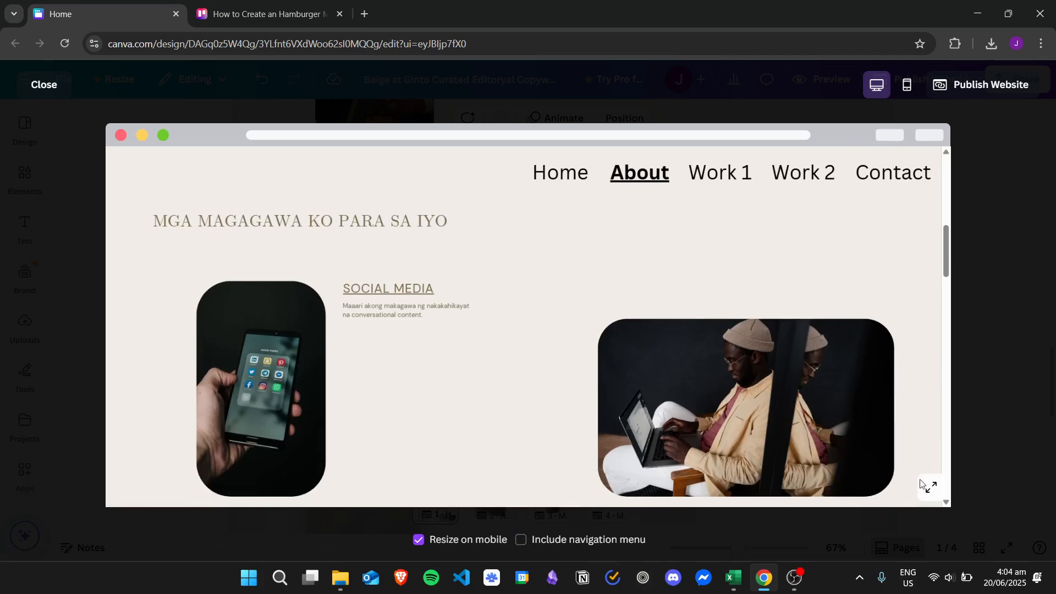
mouse_move(718, 181)
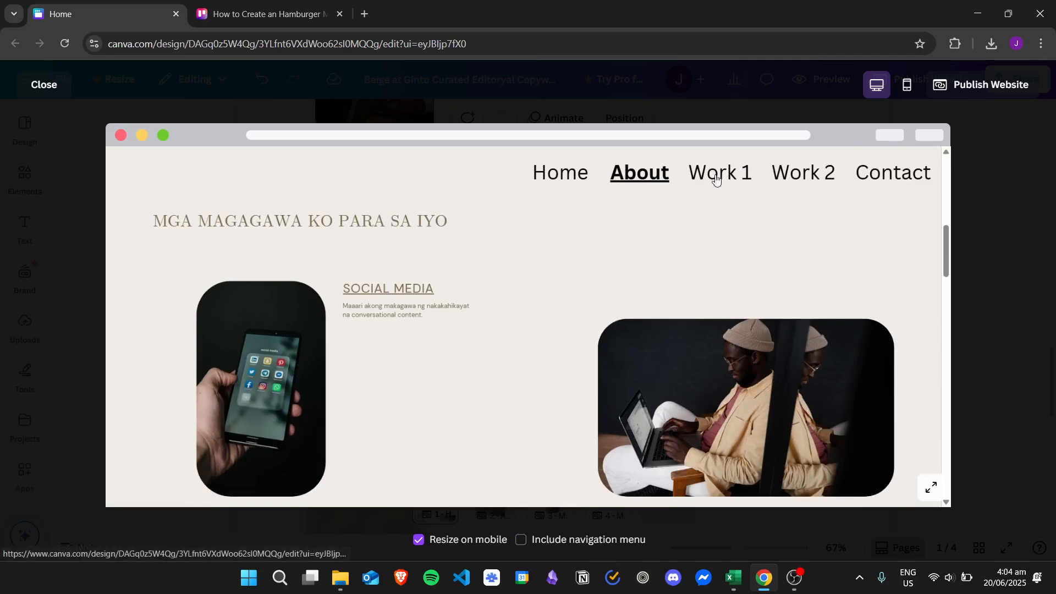
scroll(down, 3)
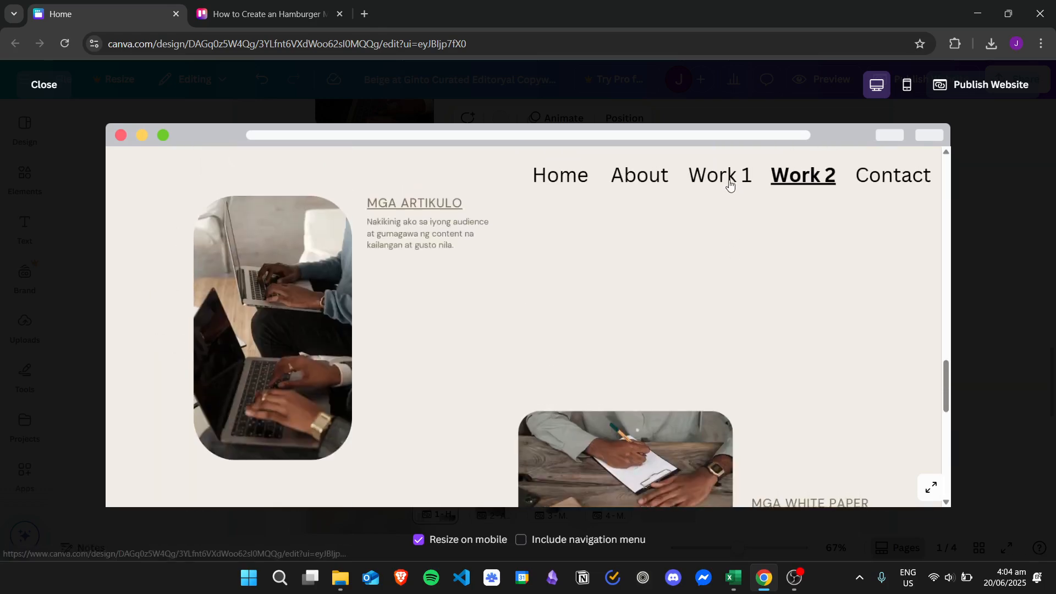
click(639, 175)
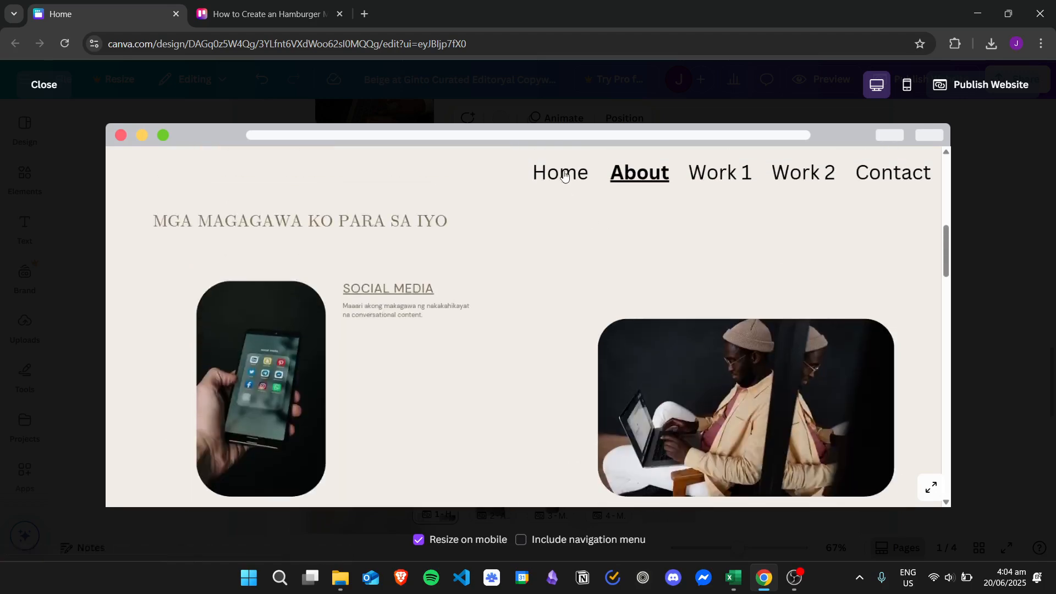
click(560, 173)
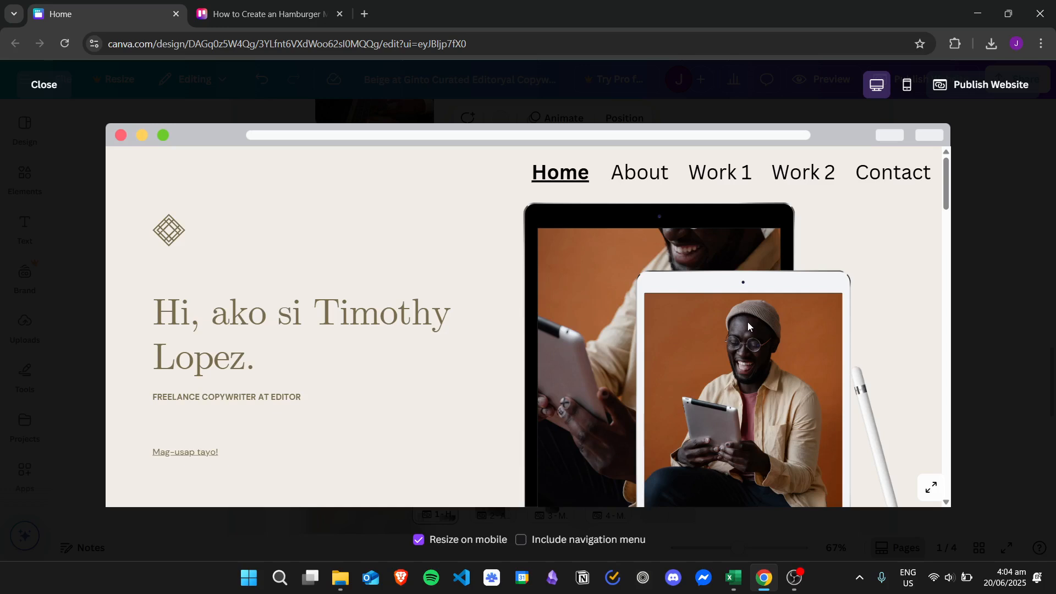
mouse_move(1024, 177)
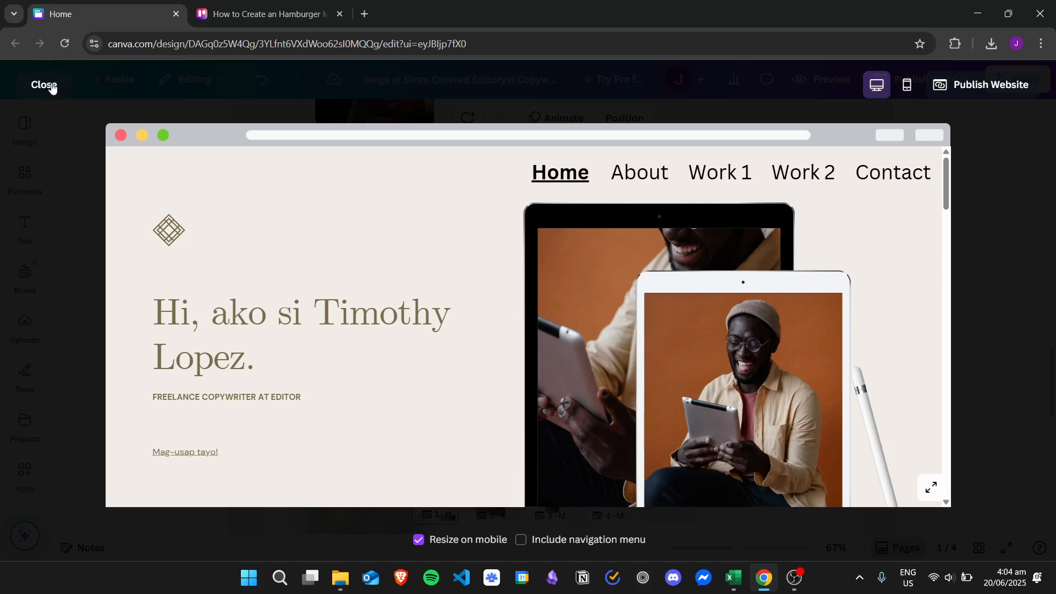
click(44, 86)
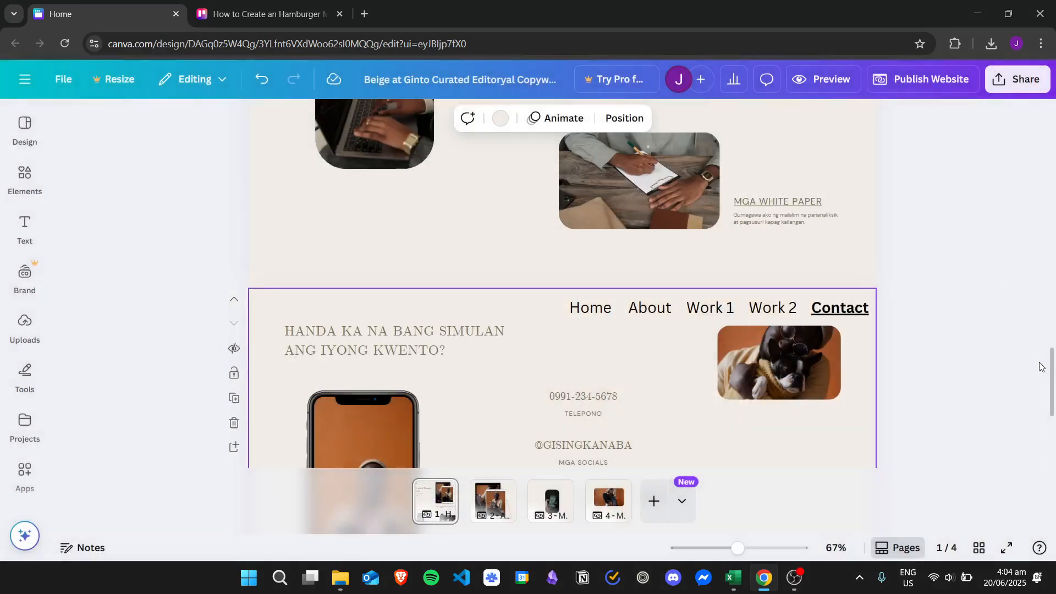